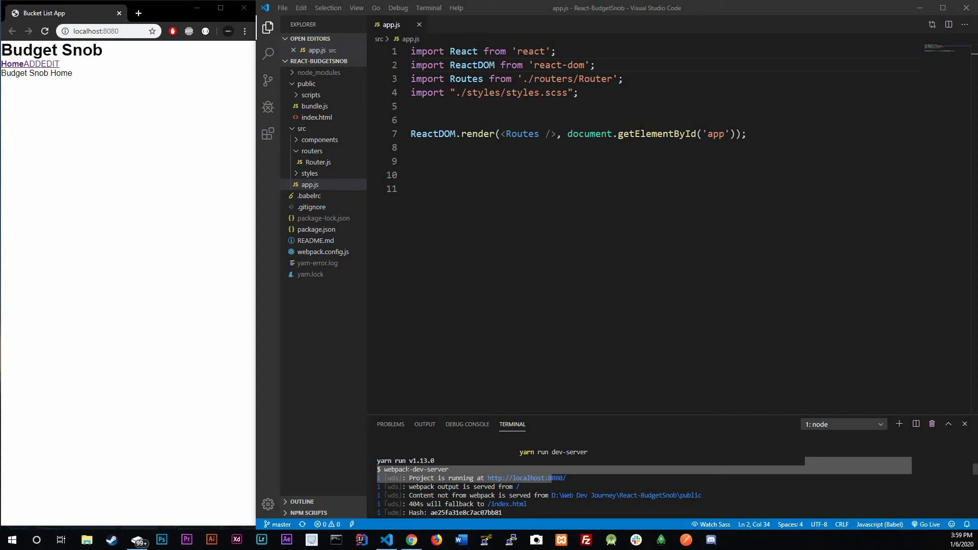
mouse_move(526, 478)
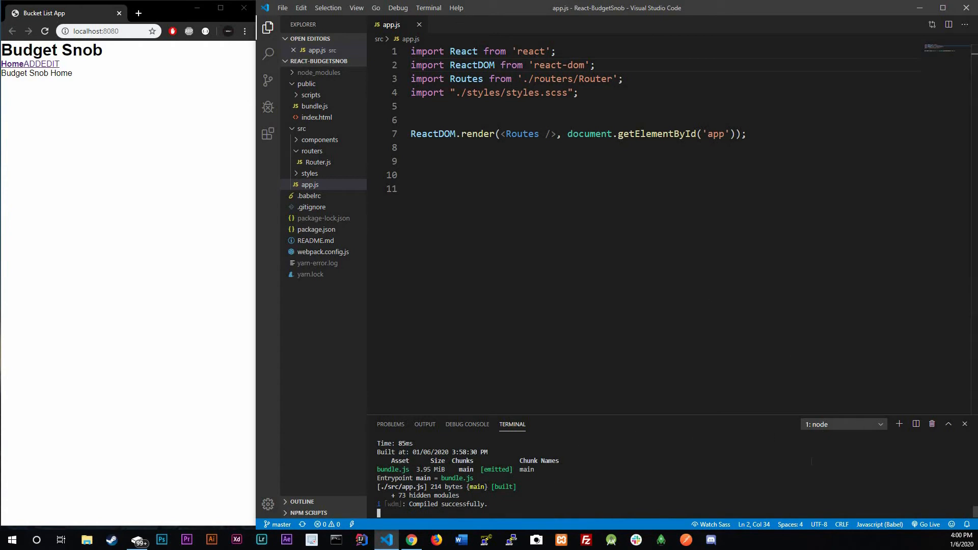
Open a second terminal beside the dev server and run yarn add redux
click(898, 425)
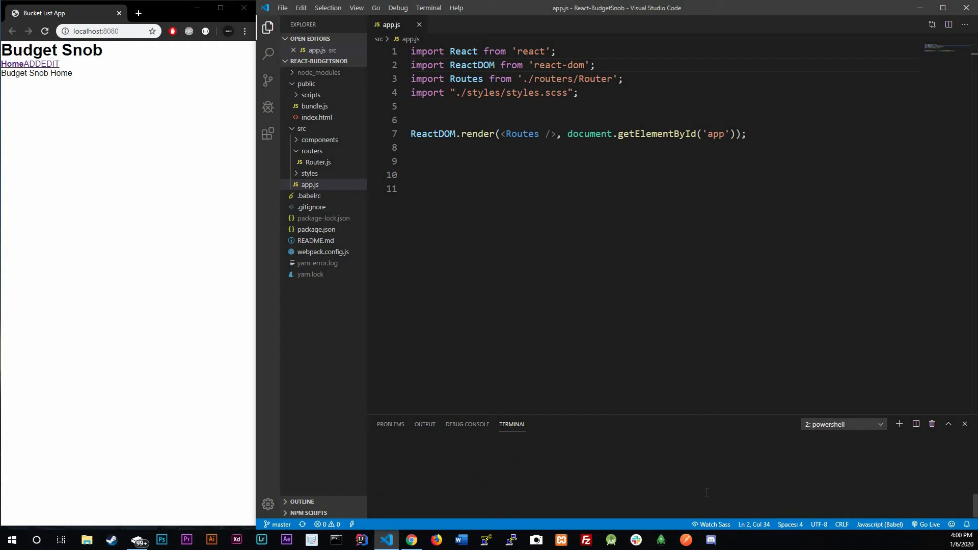
text(yarn add redux)
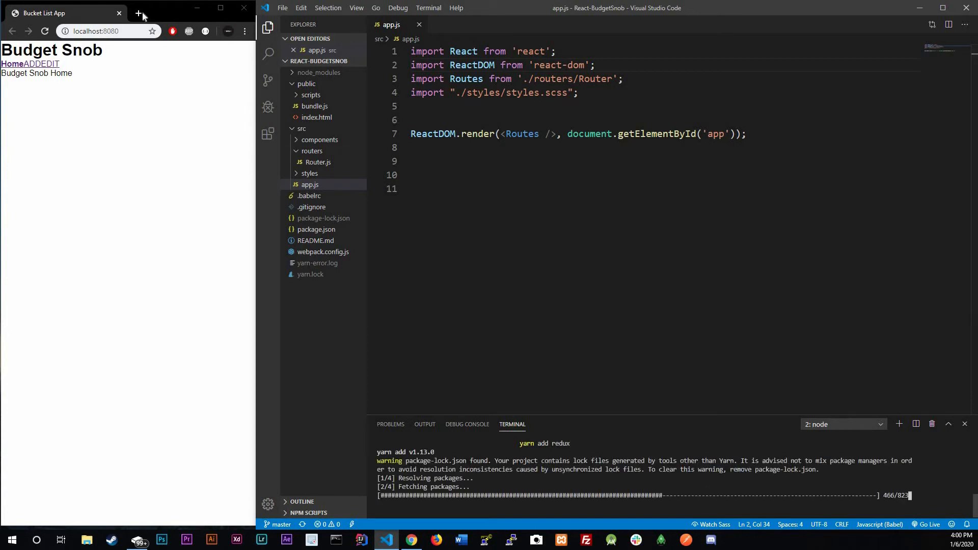
Search for a Redux tutorial in a new tab and open the Basics page
click(153, 12)
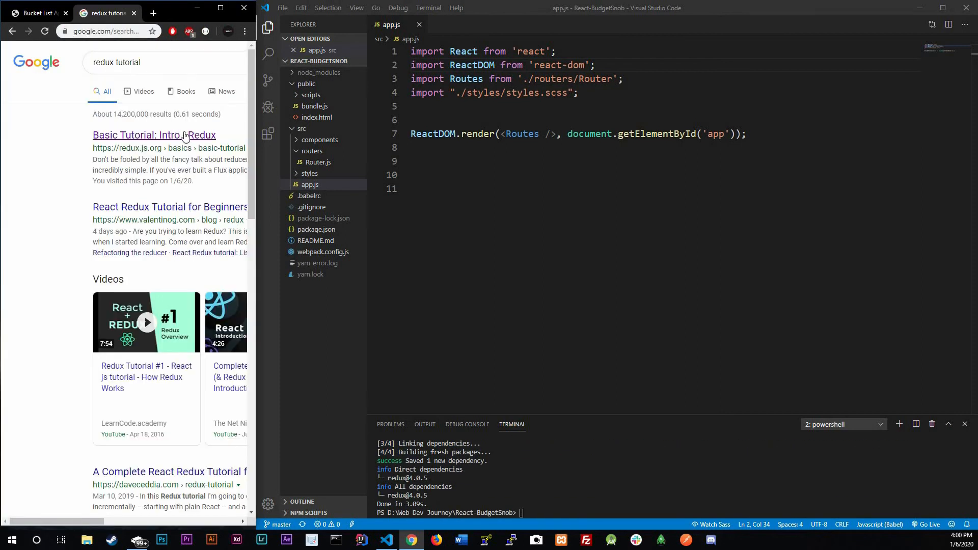
click(154, 135)
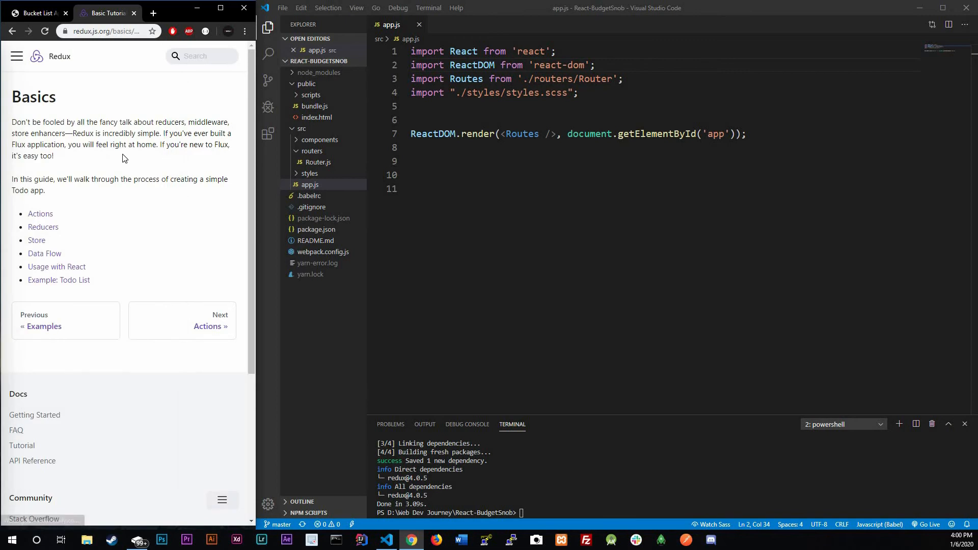
scroll(down, 3)
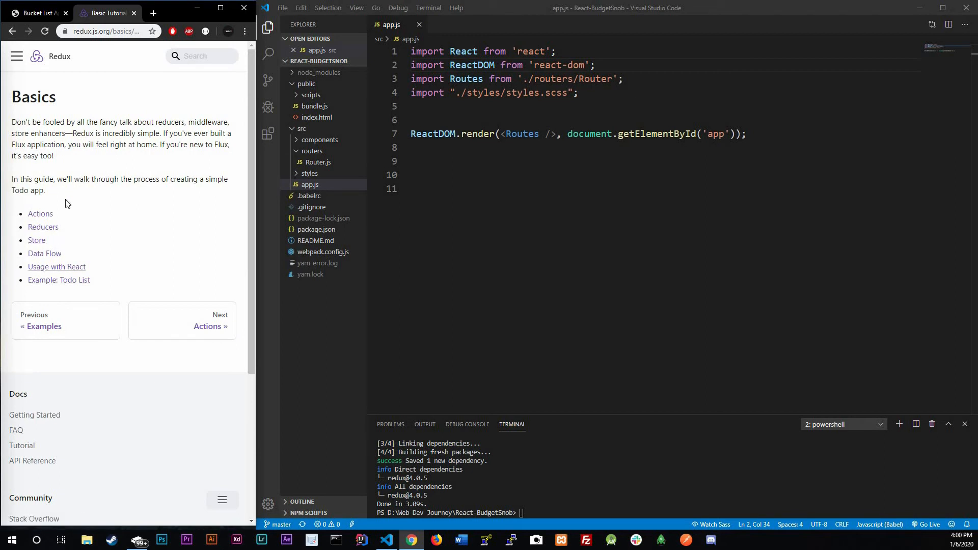
mouse_move(43, 226)
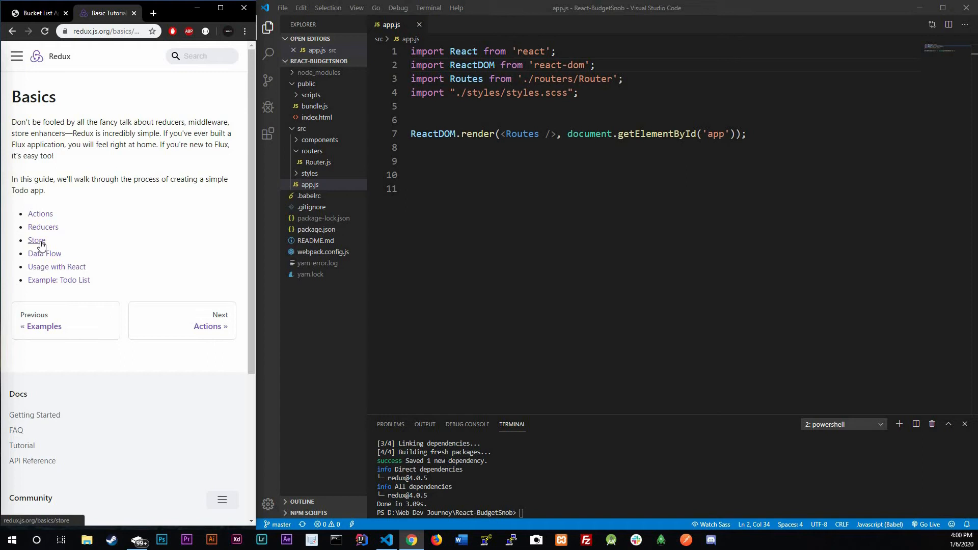
mouse_move(40, 249)
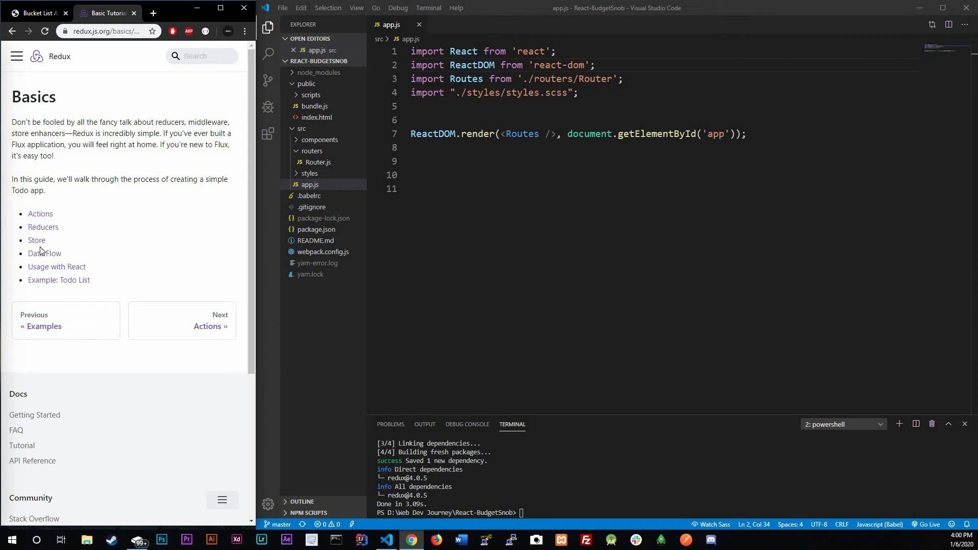
Navigate to API > Store in the Redux docs and highlight its first sentence
click(16, 56)
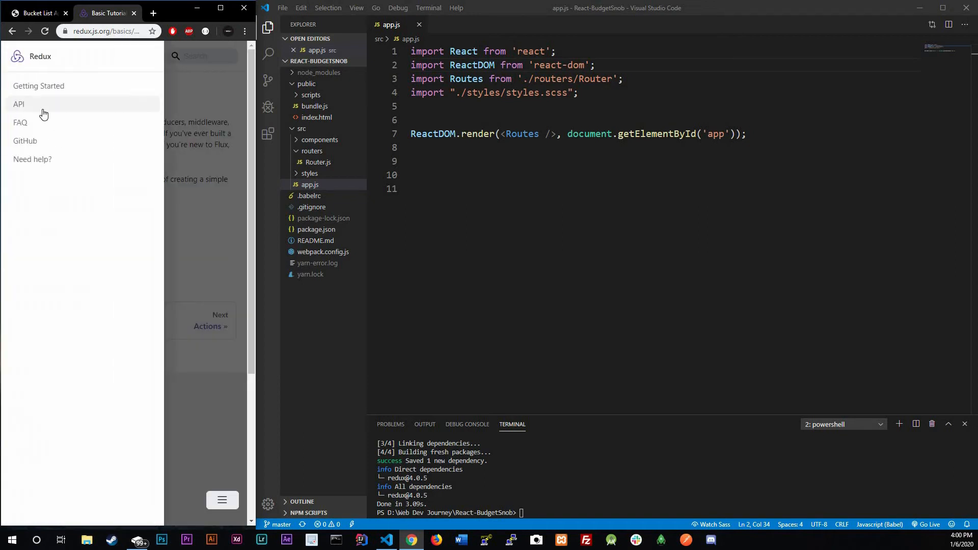
click(19, 104)
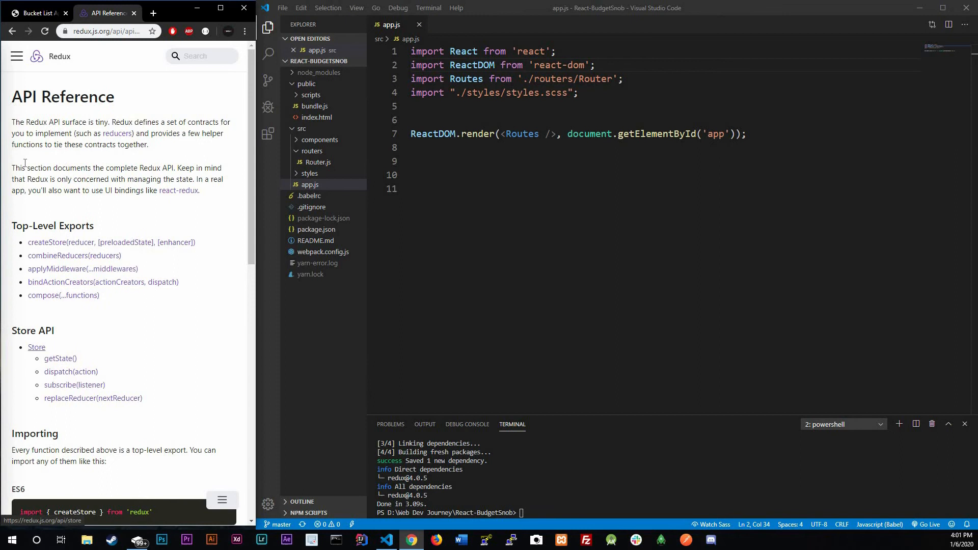
click(37, 347)
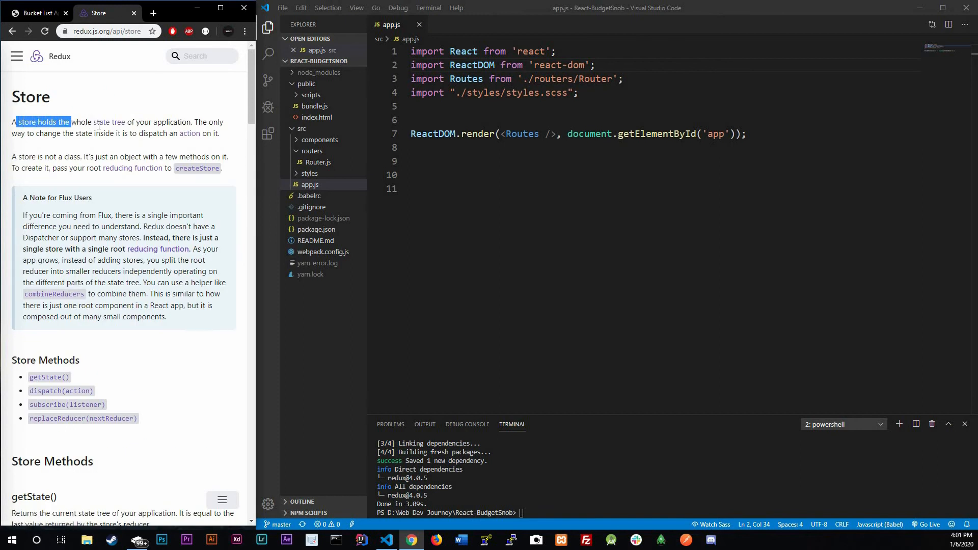
drag(71, 122, 172, 122)
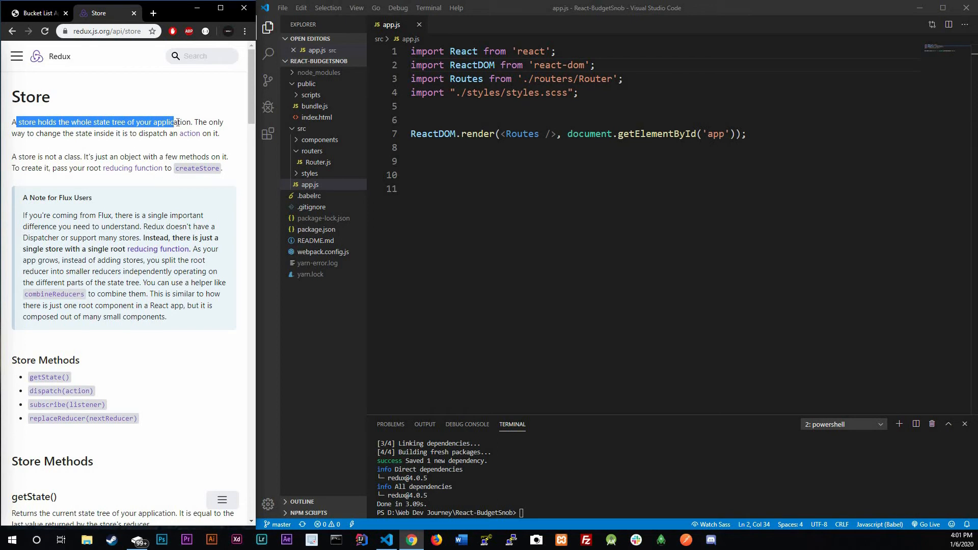
mouse_move(175, 119)
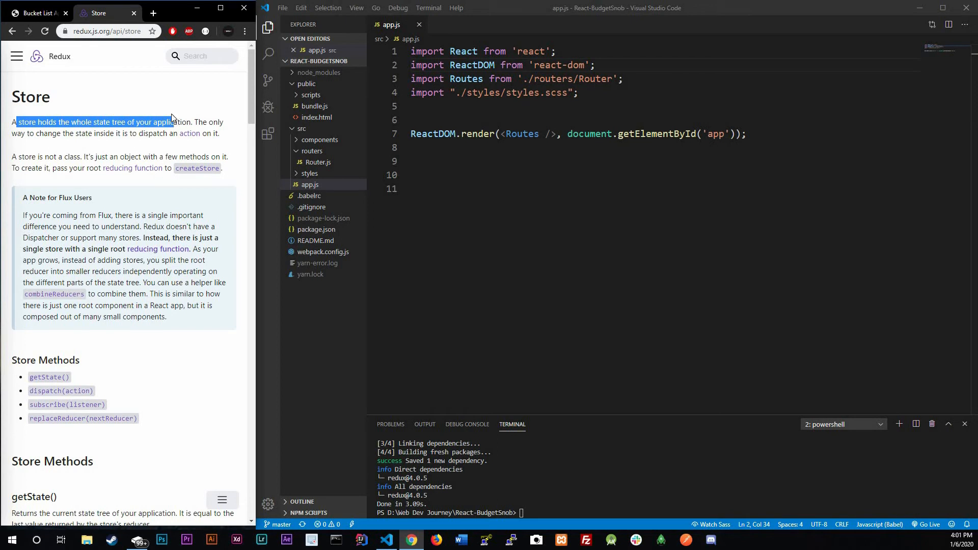
mouse_move(183, 122)
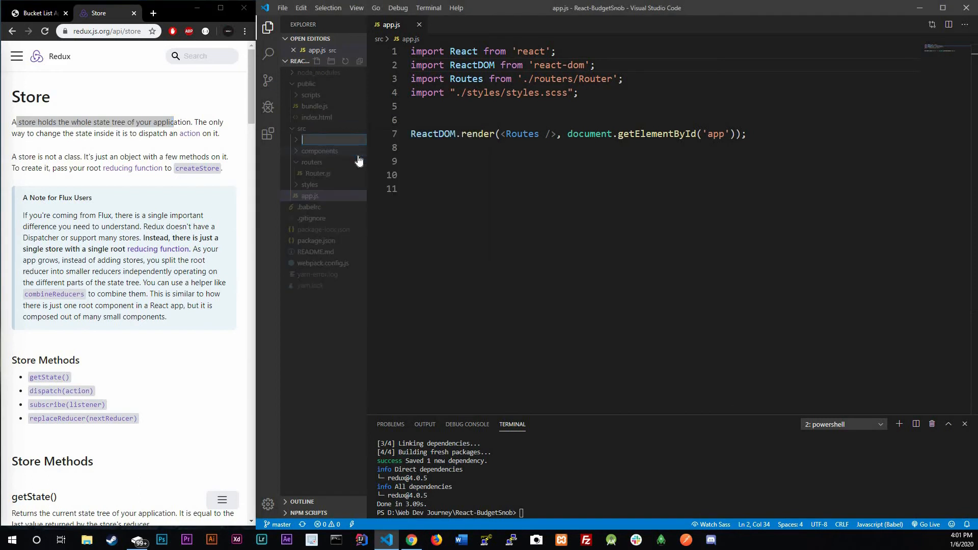
Create a 'store' folder under src containing a new file budegetStore.js
text(store)
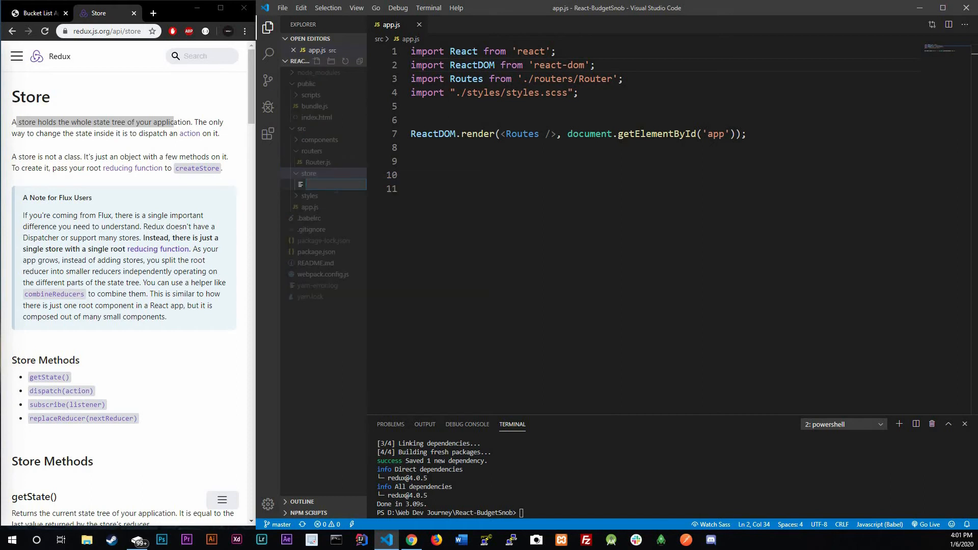
text(budet)
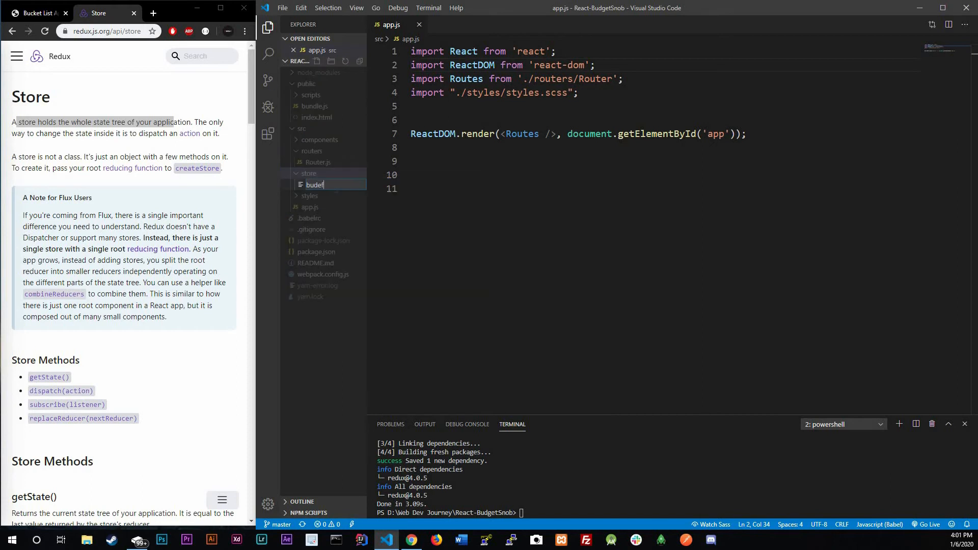
text(etStore.)
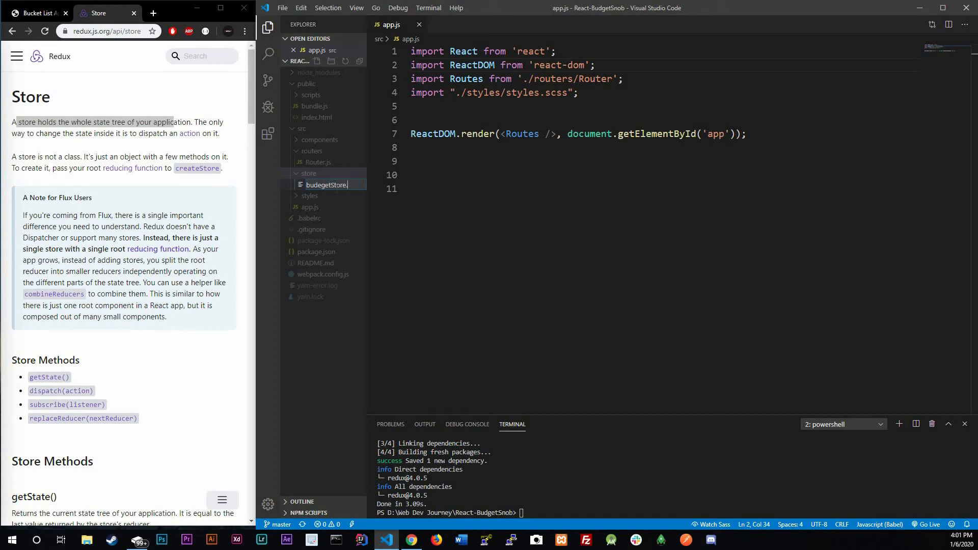
key(Enter)
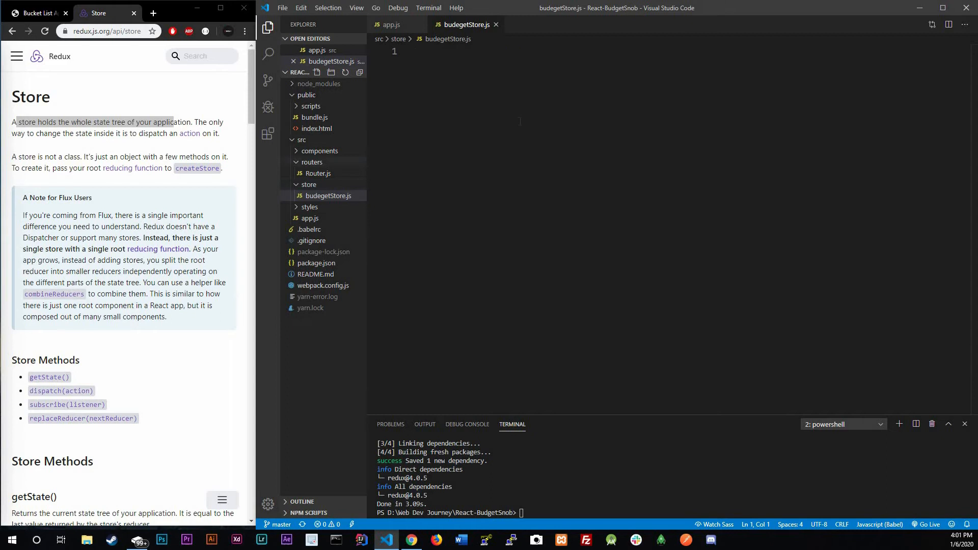
Write import { createStore } from 'redux'; as the file's first line
text(import {)
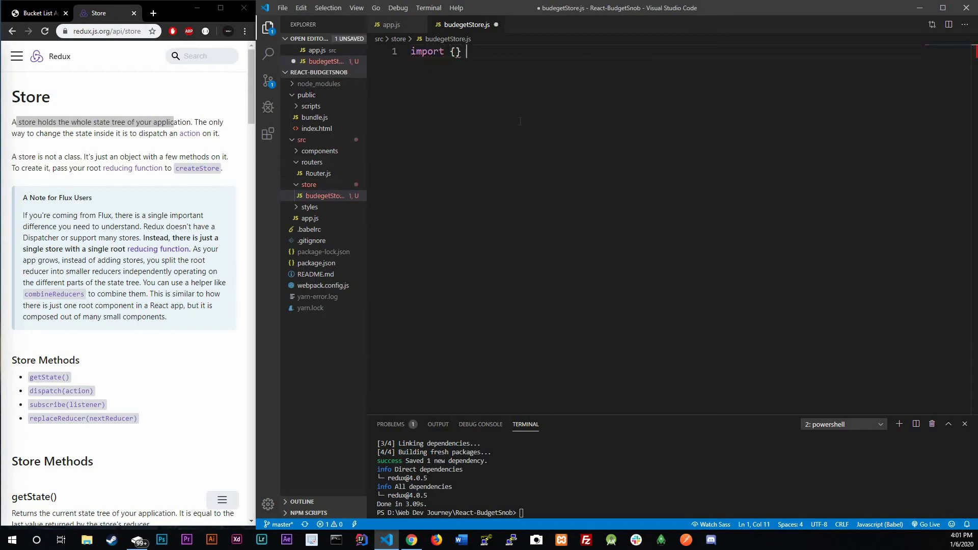
text(from)
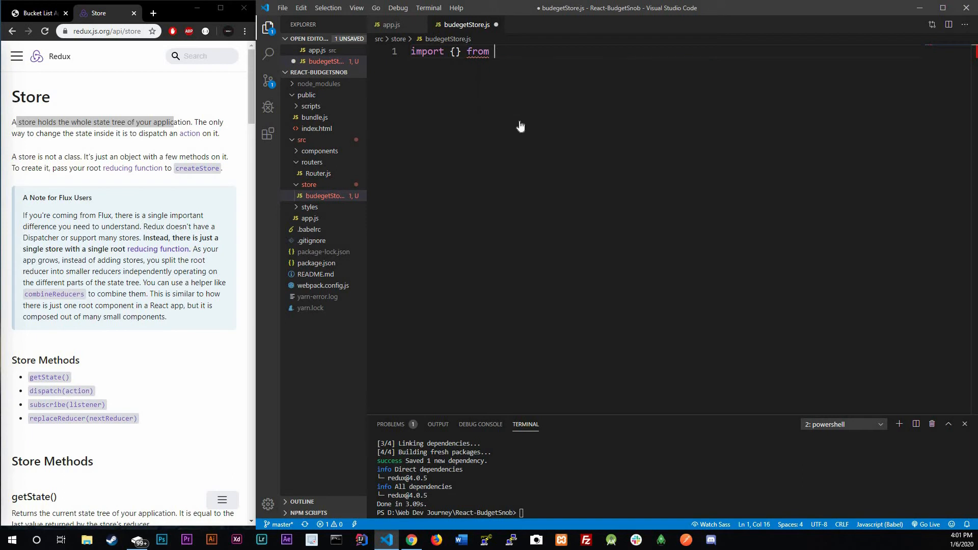
text('redux';)
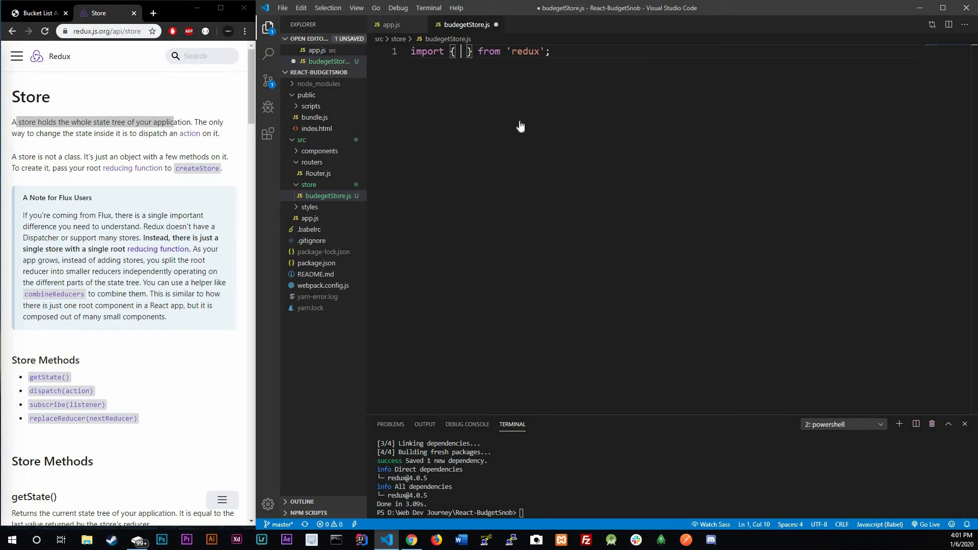
text(createStore)
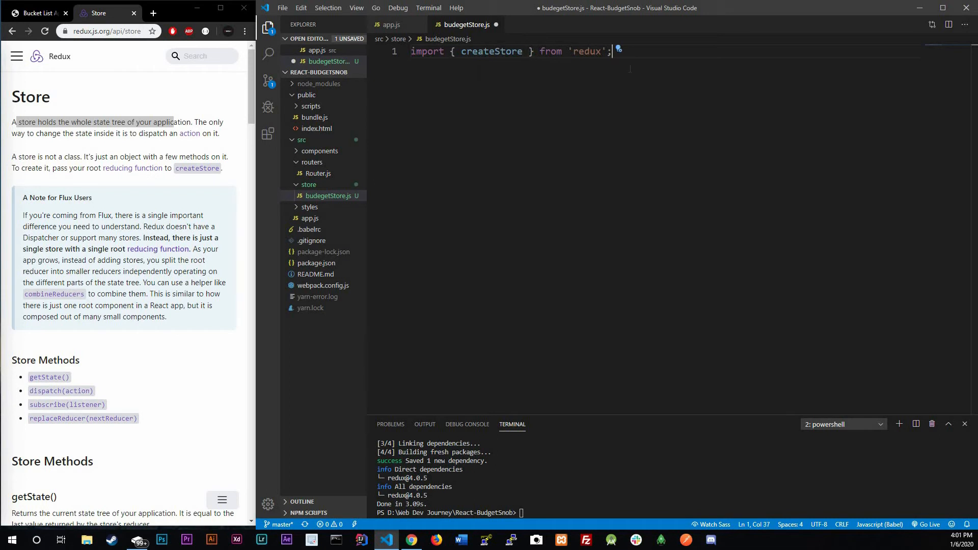
Declare const store = createStore() with a reducer arrow function taking state
key(Enter)
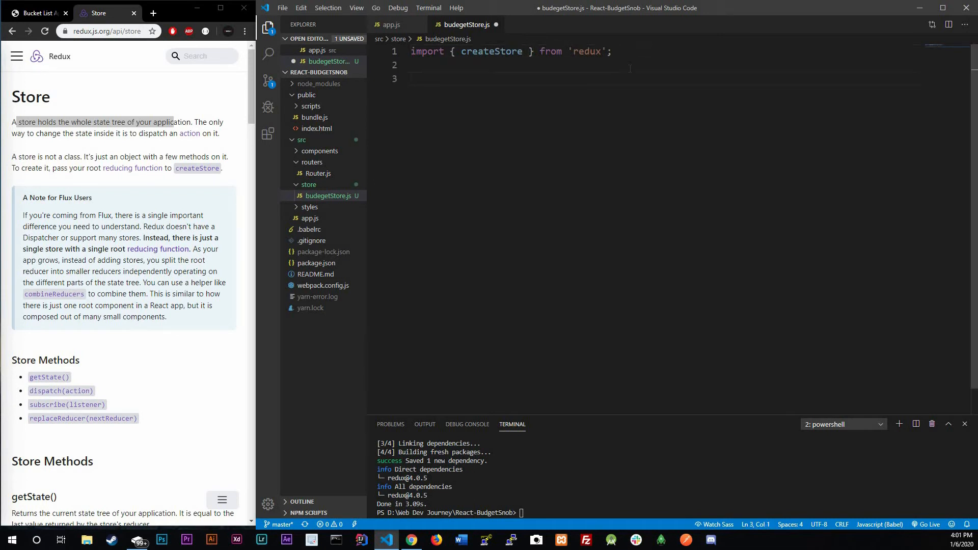
text(const sto)
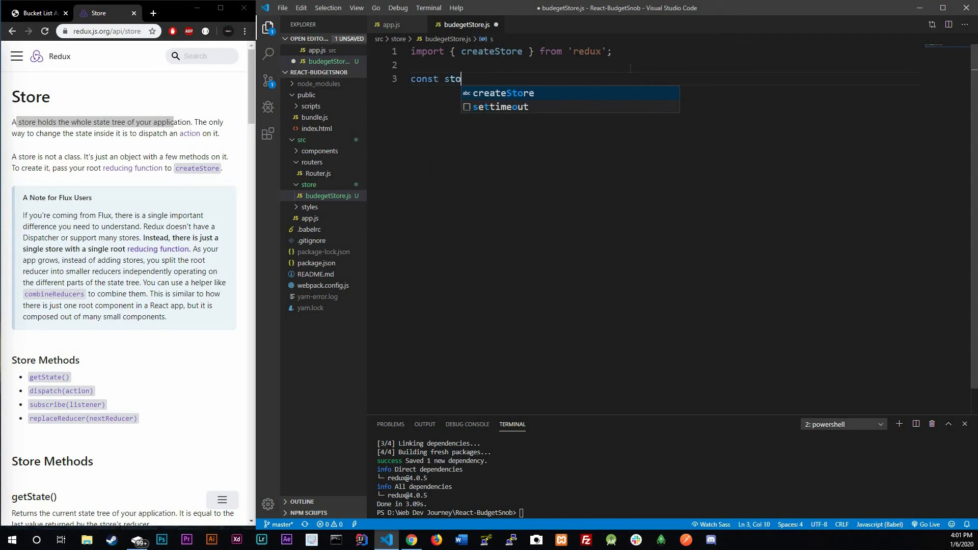
text(re =)
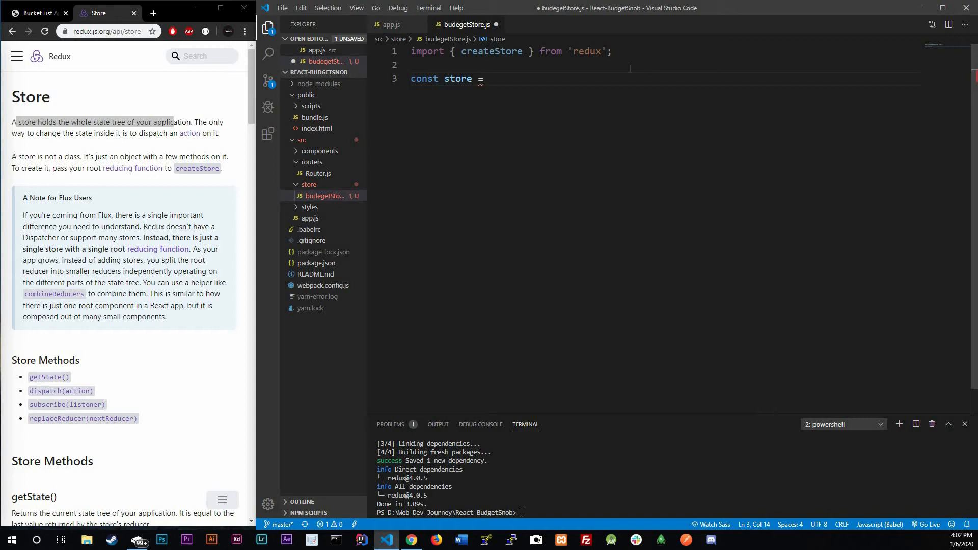
text(createStore)
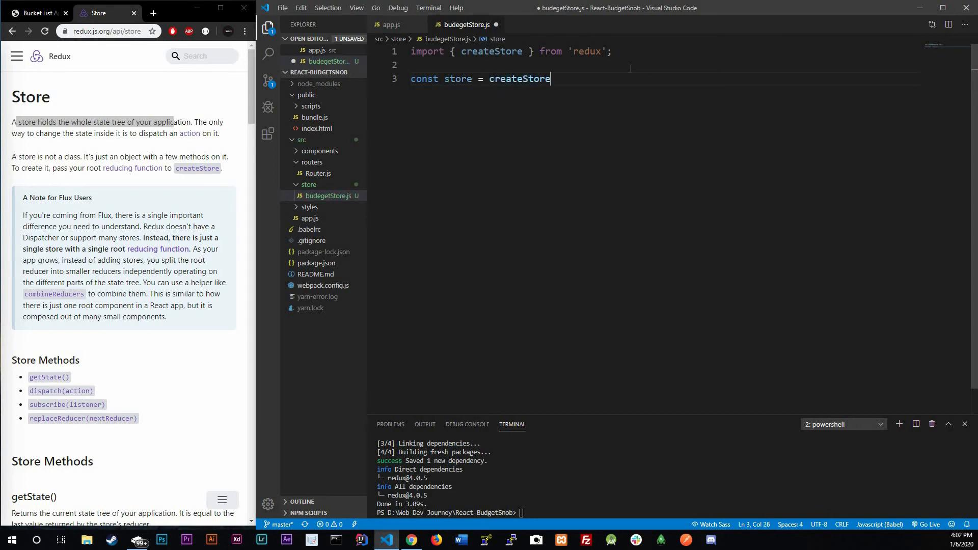
text(() => {)
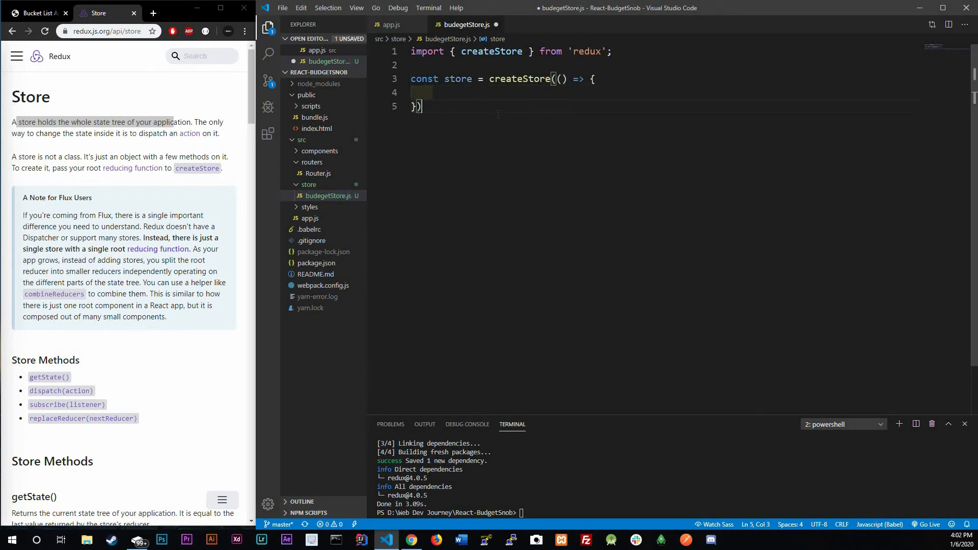
text(;)
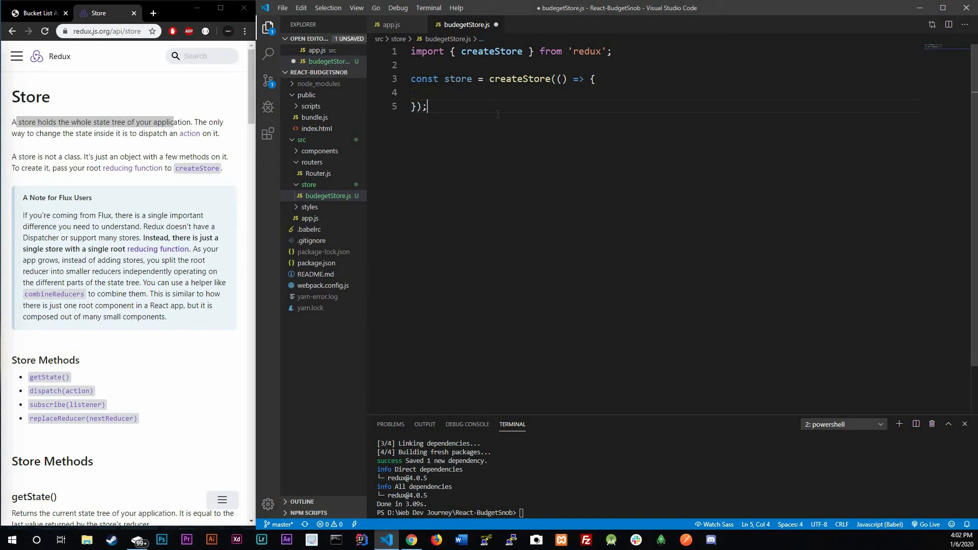
text(())
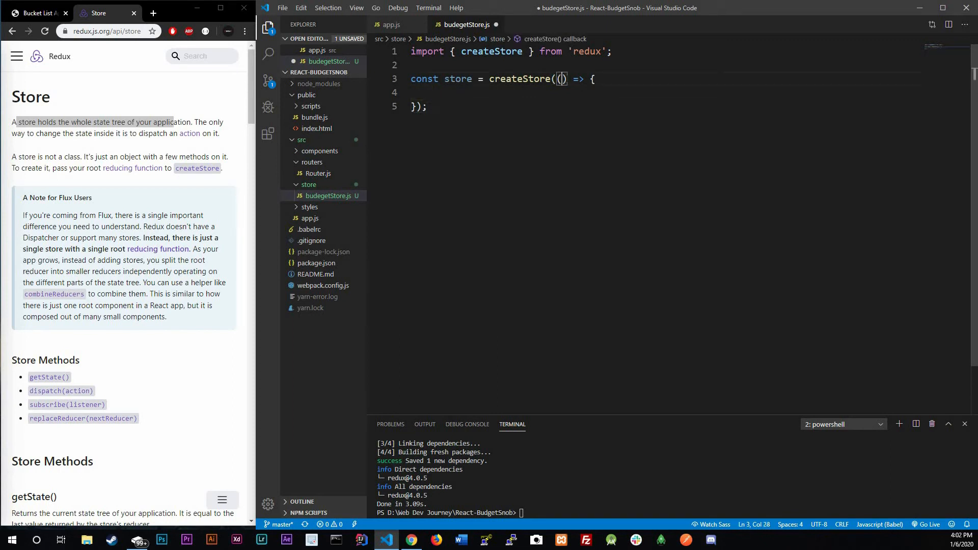
text(s)
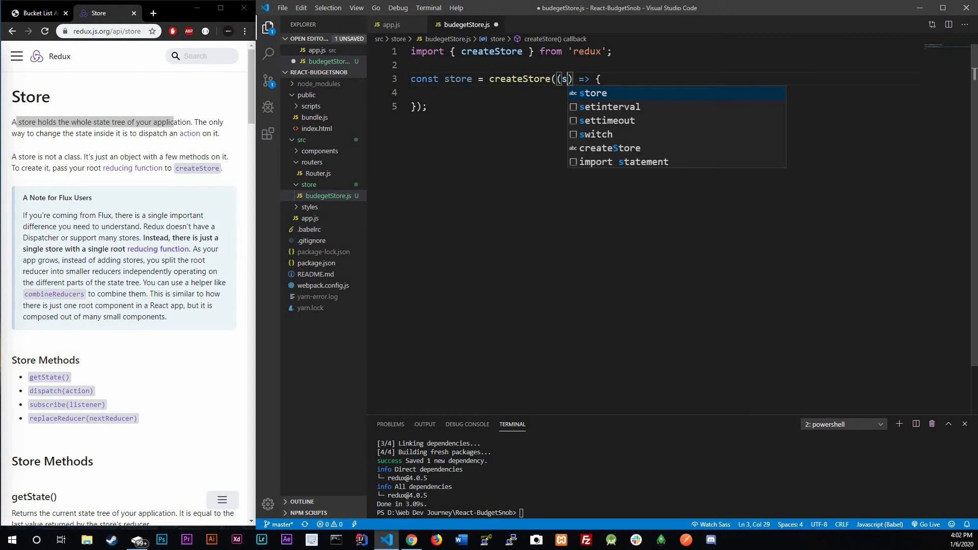
text(tate)
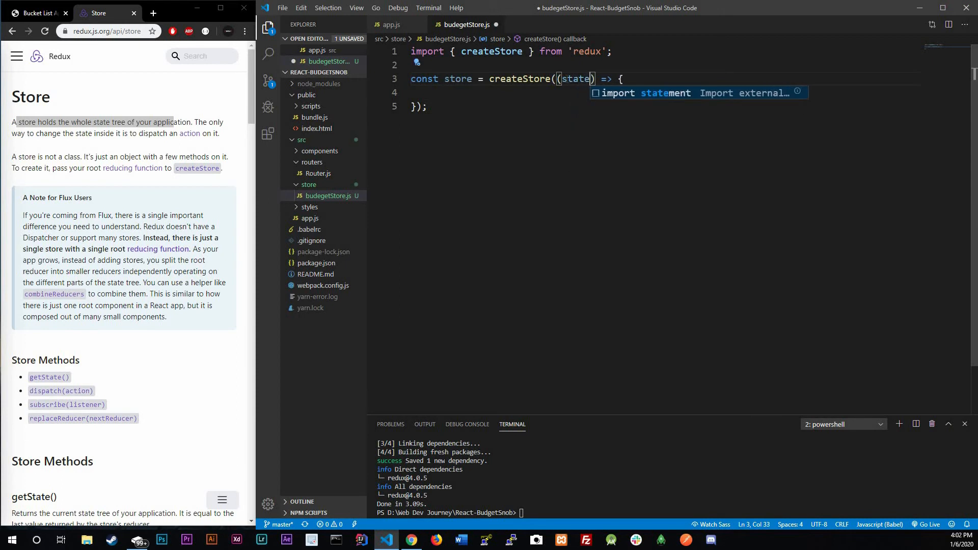
mouse_move(150, 131)
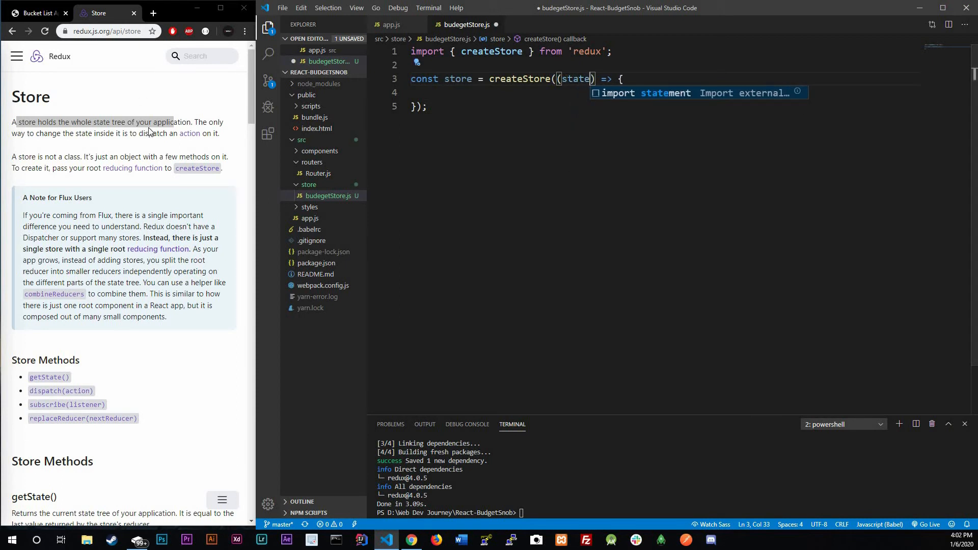
Give the reducer's state parameter the default value {counter:0}
double_click(575, 78)
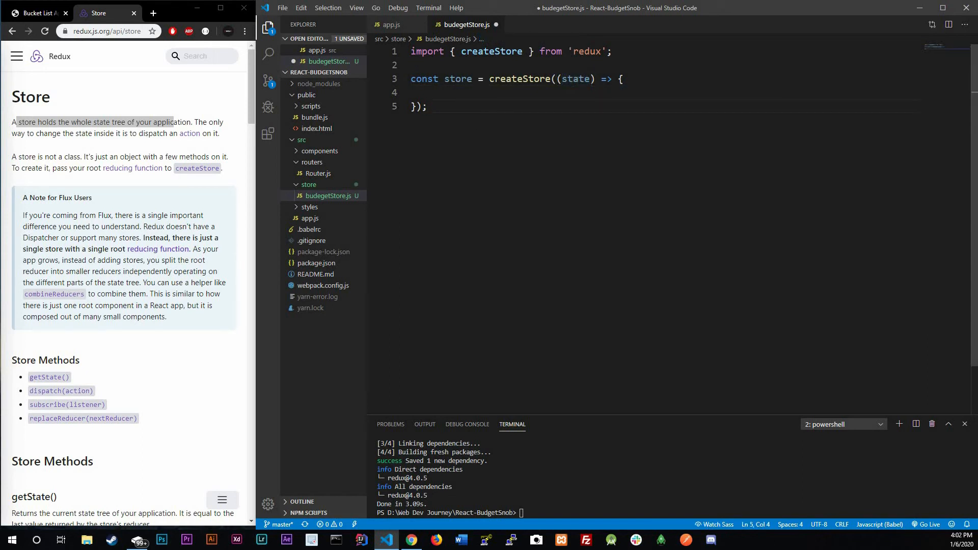
double_click(575, 78)
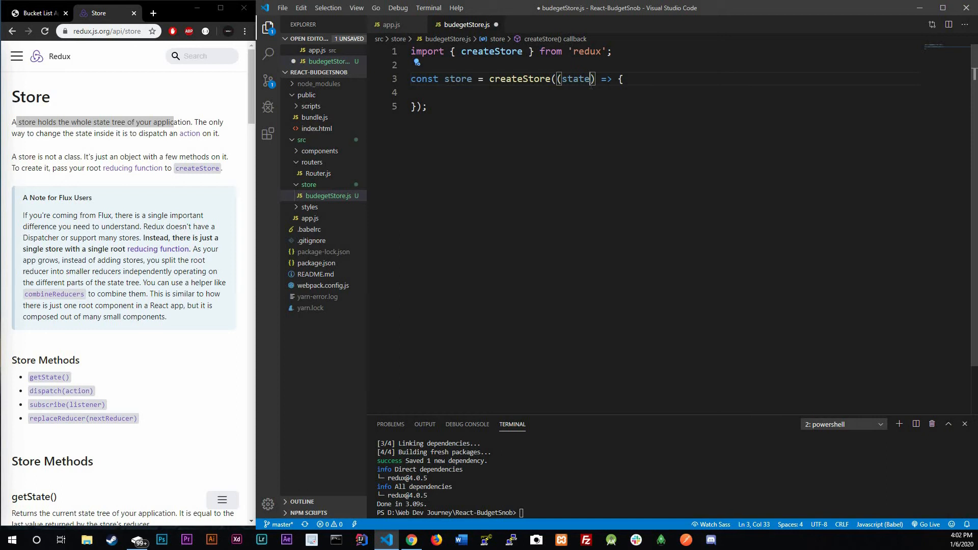
text(= {)
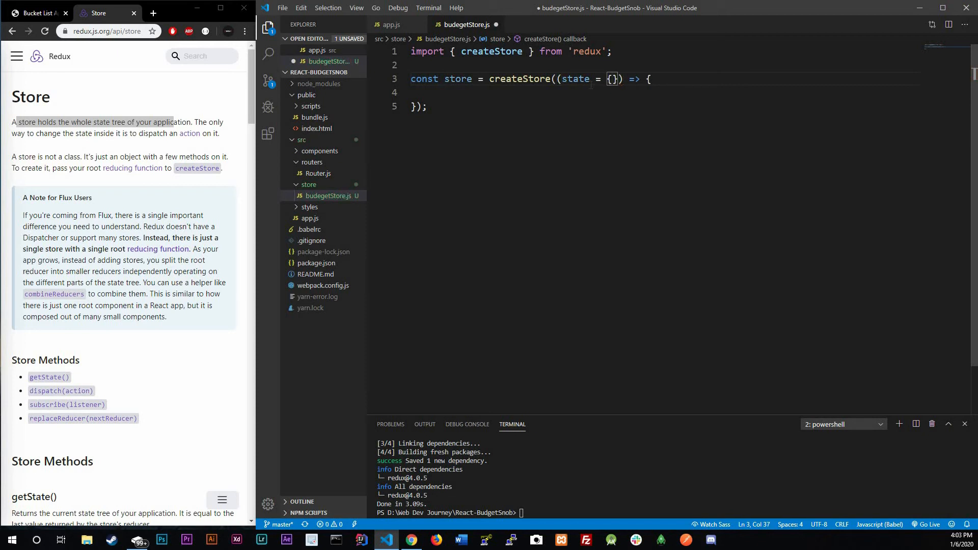
text(counter:)
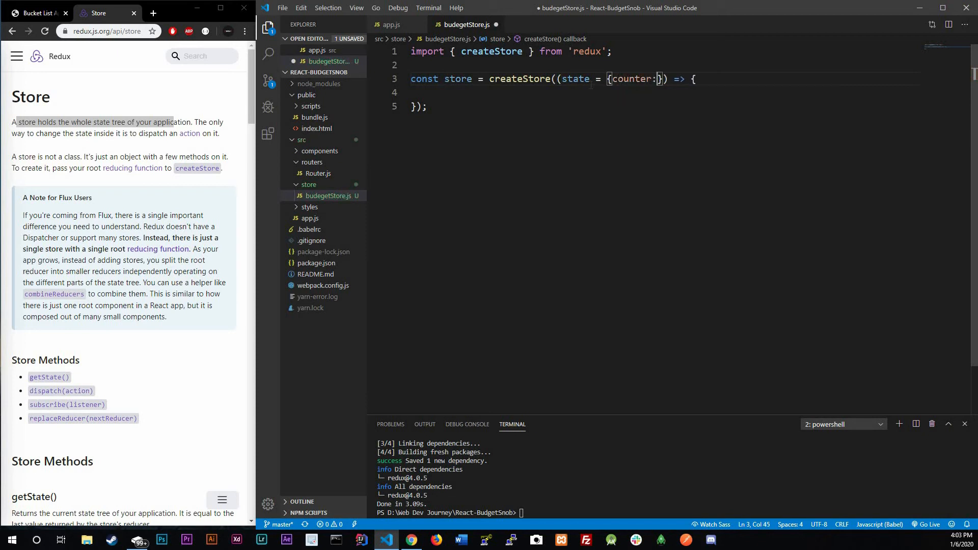
text(0)
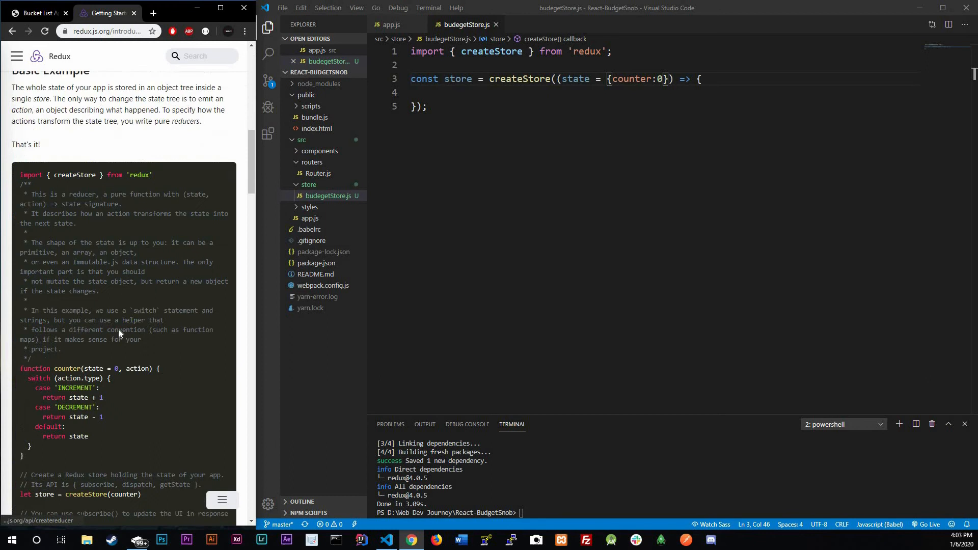
Scroll through the Getting Started page's basic counter reducer example
scroll(down, 3)
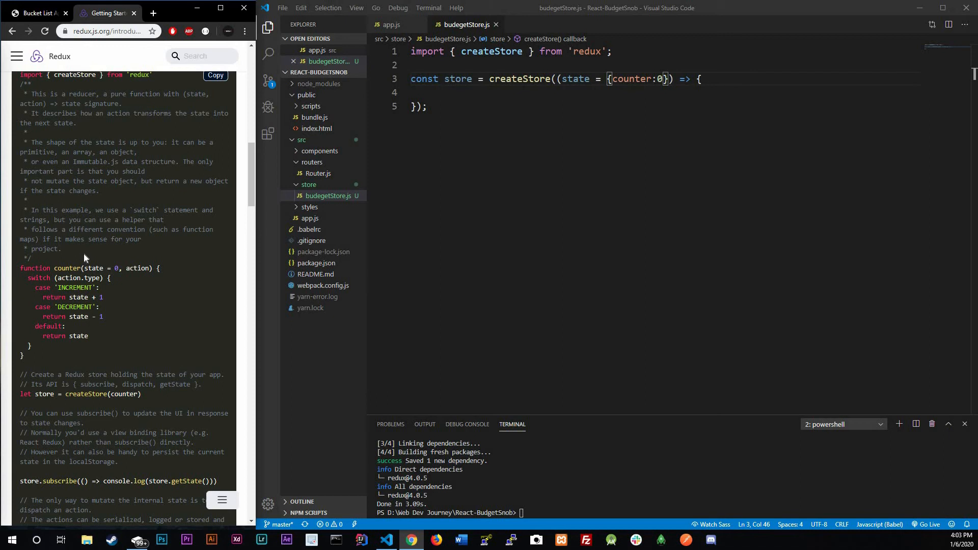
mouse_move(85, 258)
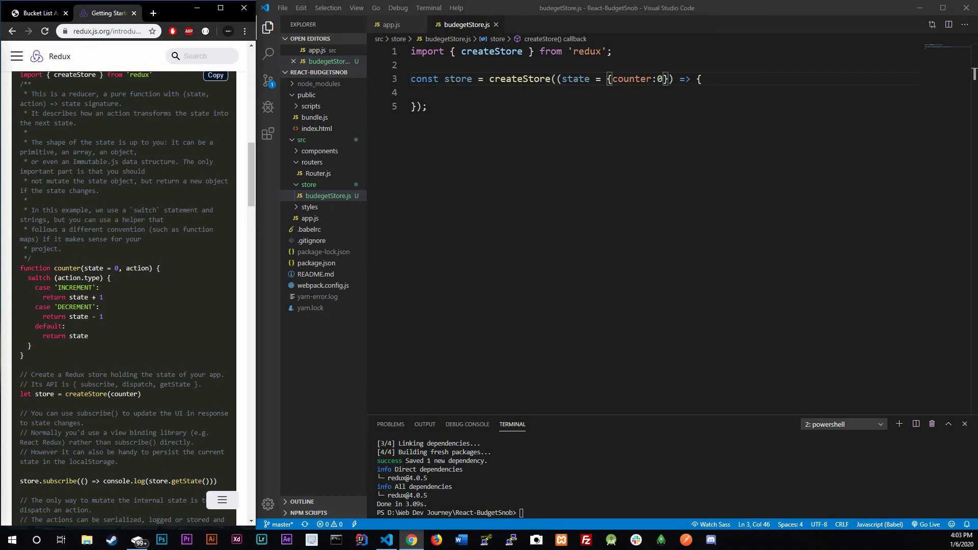
scroll(down, 3)
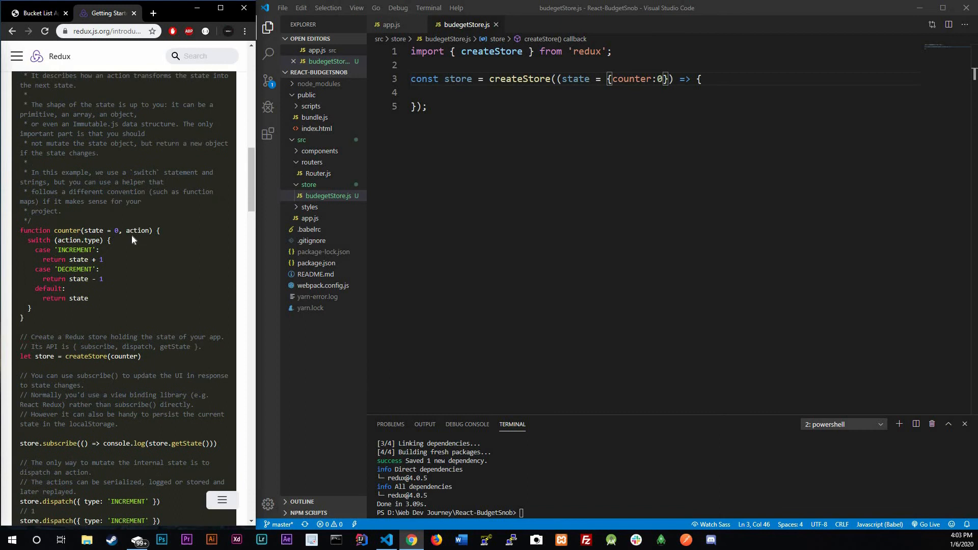
scroll(down, 3)
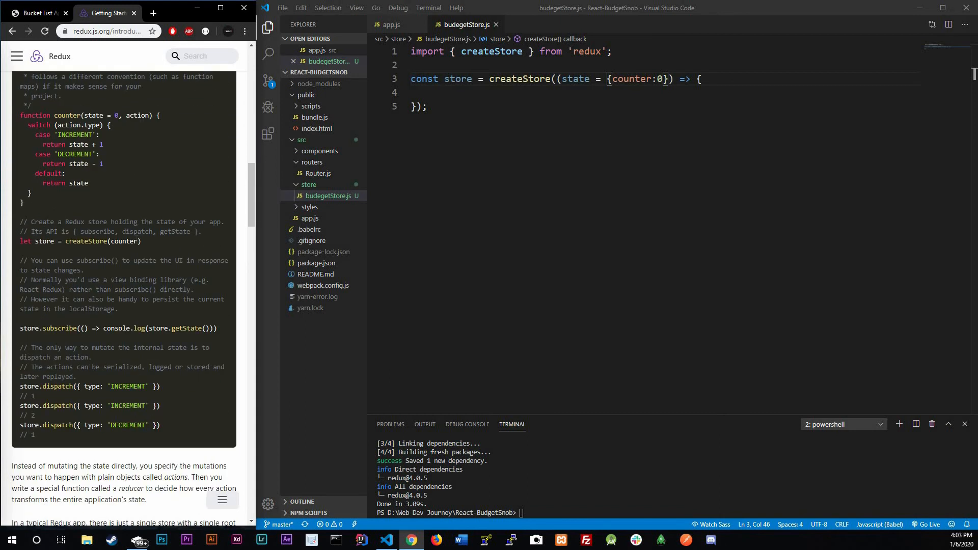
mouse_move(376, 239)
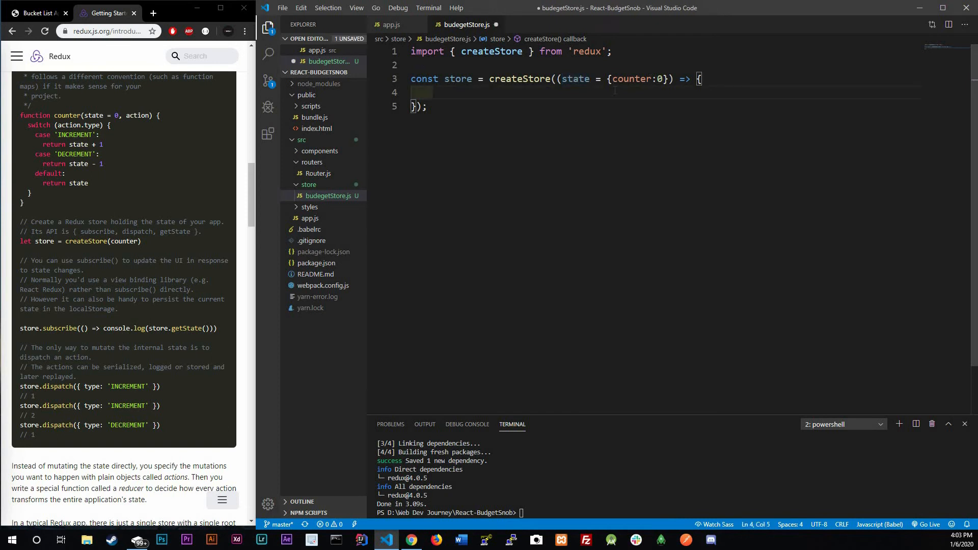
Make the reducer body return state;
text(return)
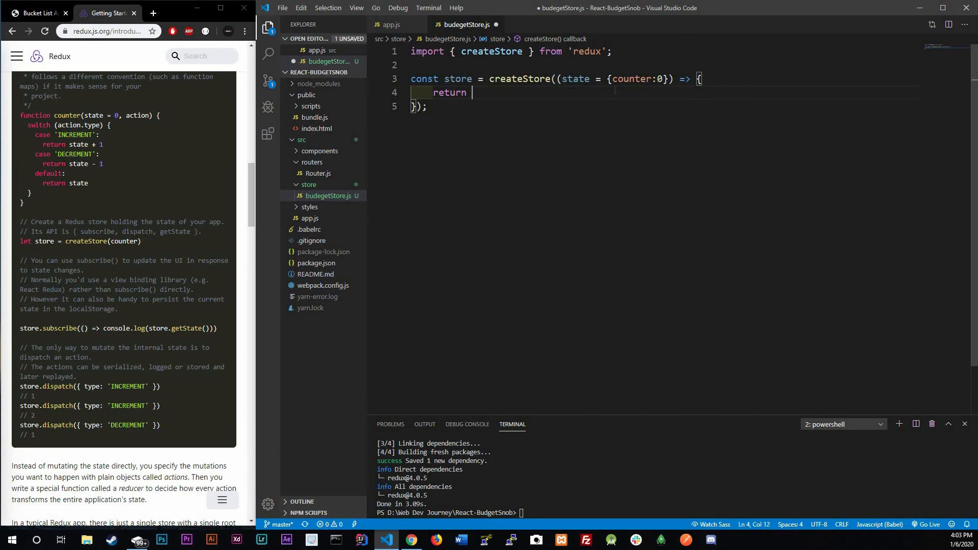
text(sta)
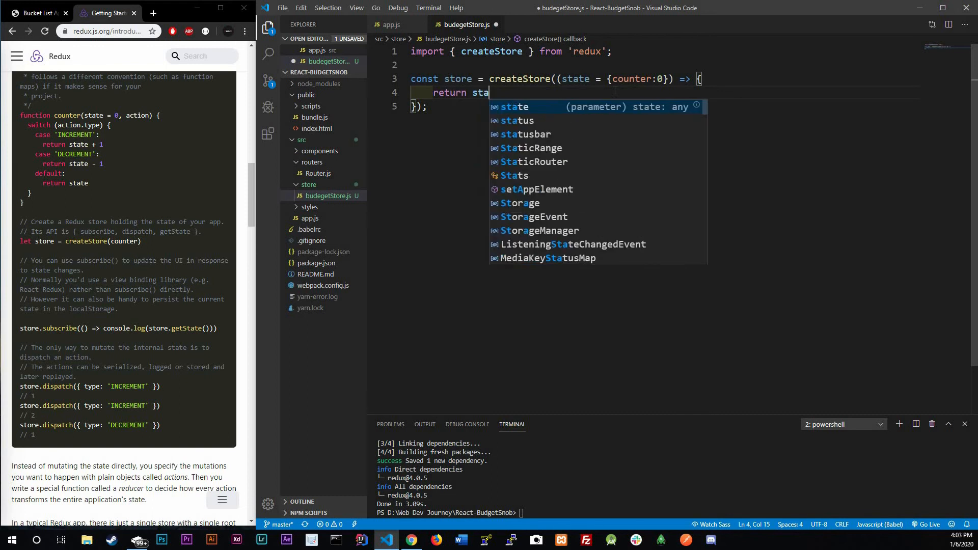
text(te;)
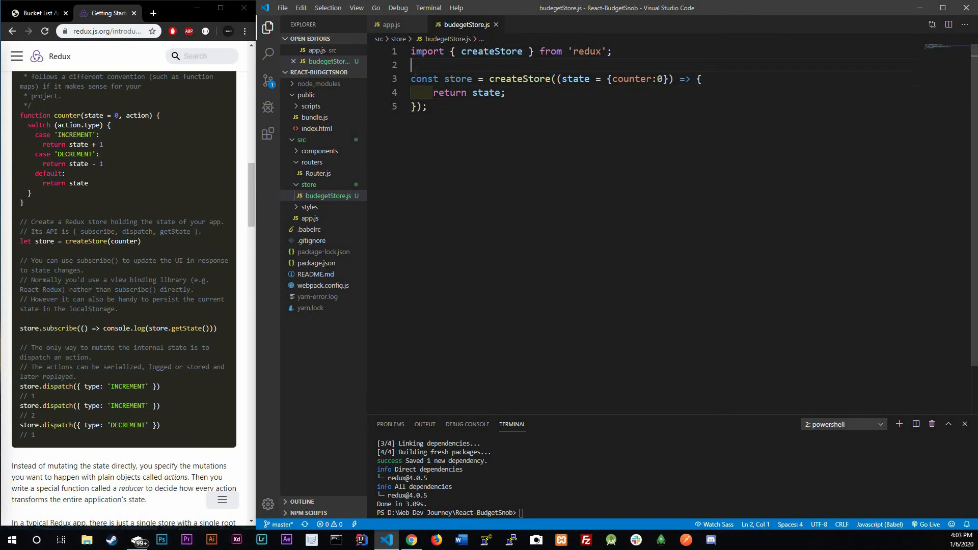
Wrap the store definition in export default () => {} that returns store
key(Enter)
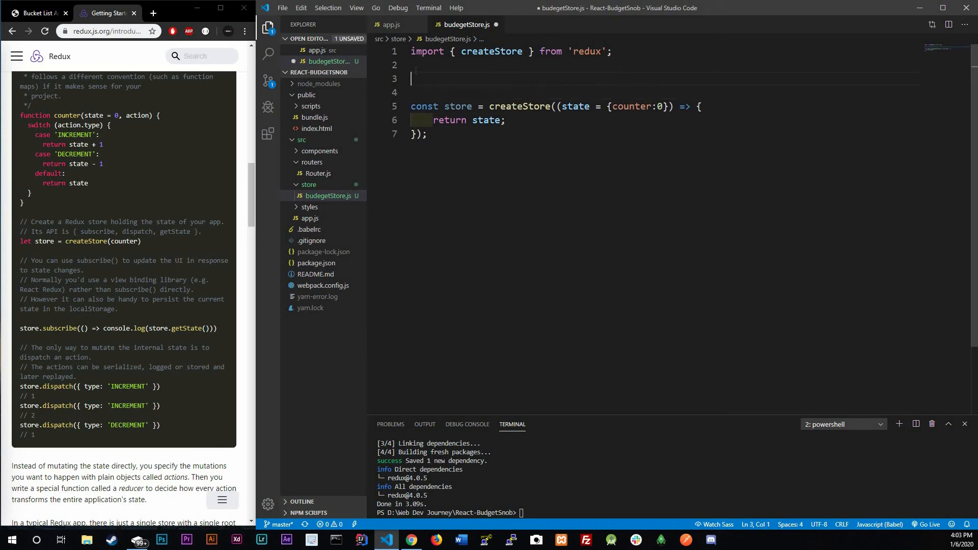
text(export)
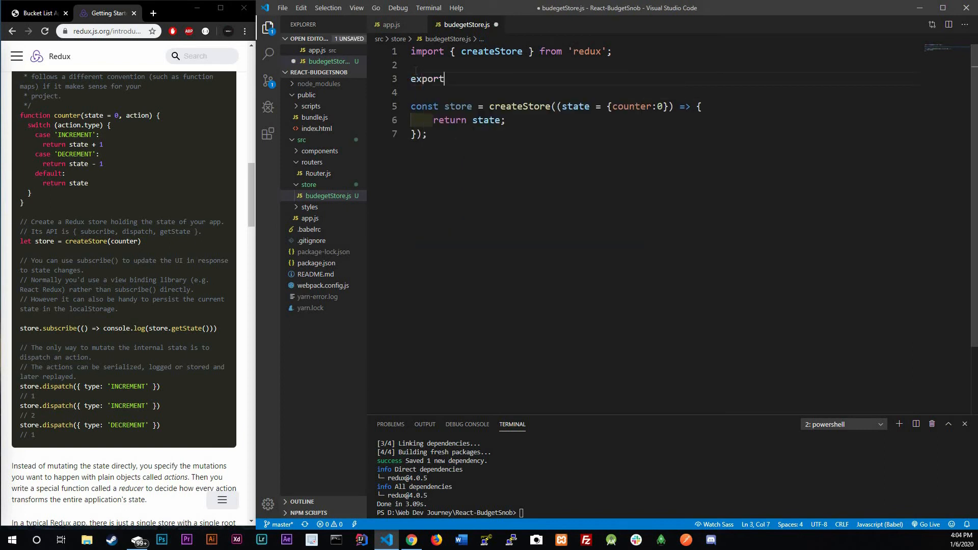
text(d)
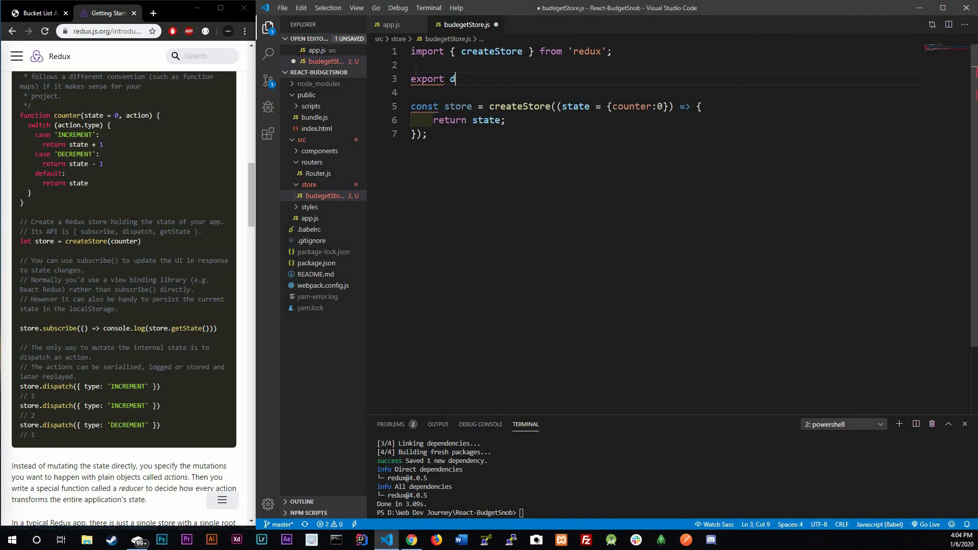
text(efault)
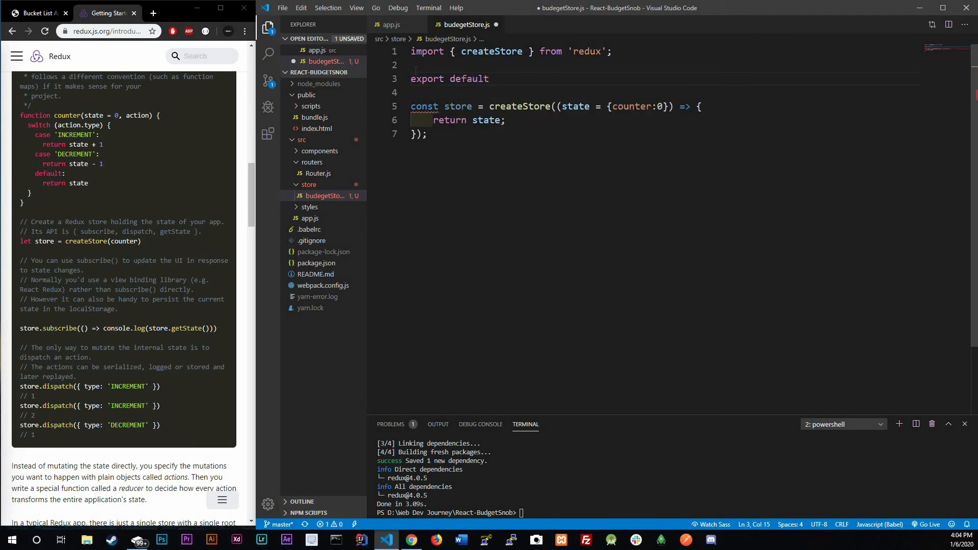
text(() => {)
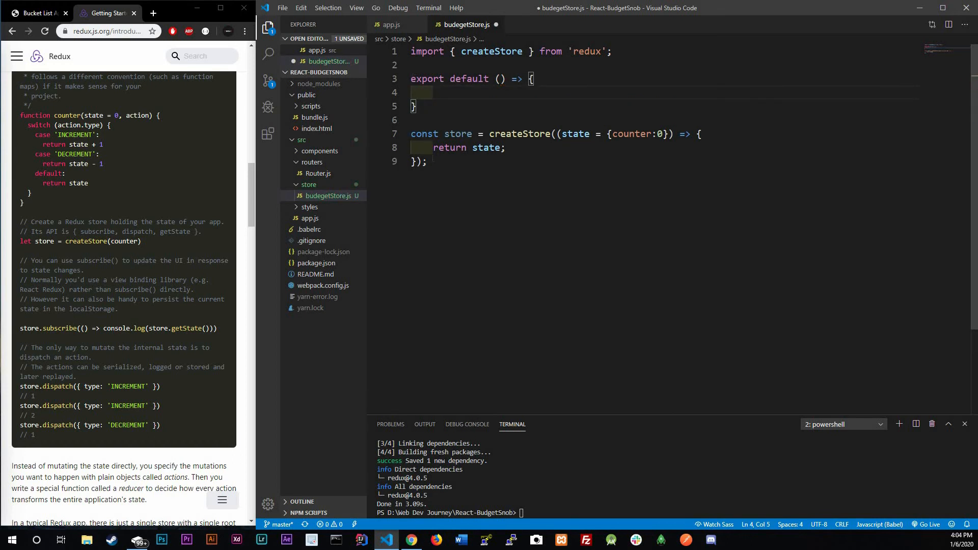
drag(411, 134, 427, 162)
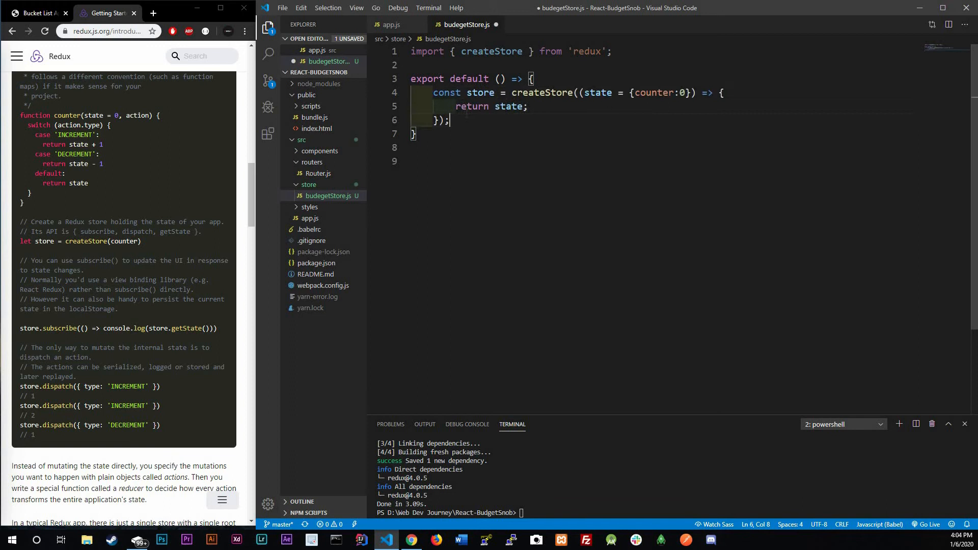
text(return store)
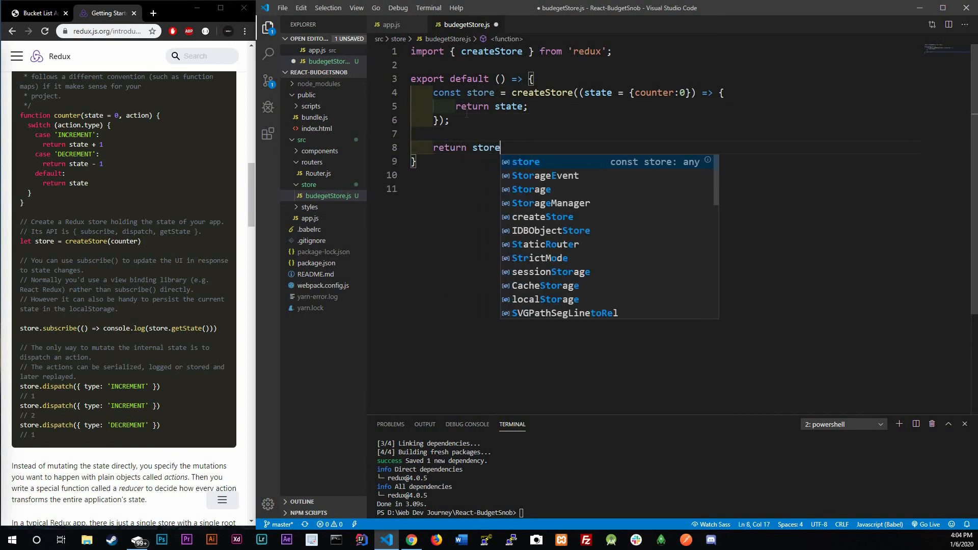
key(ctrl+s)
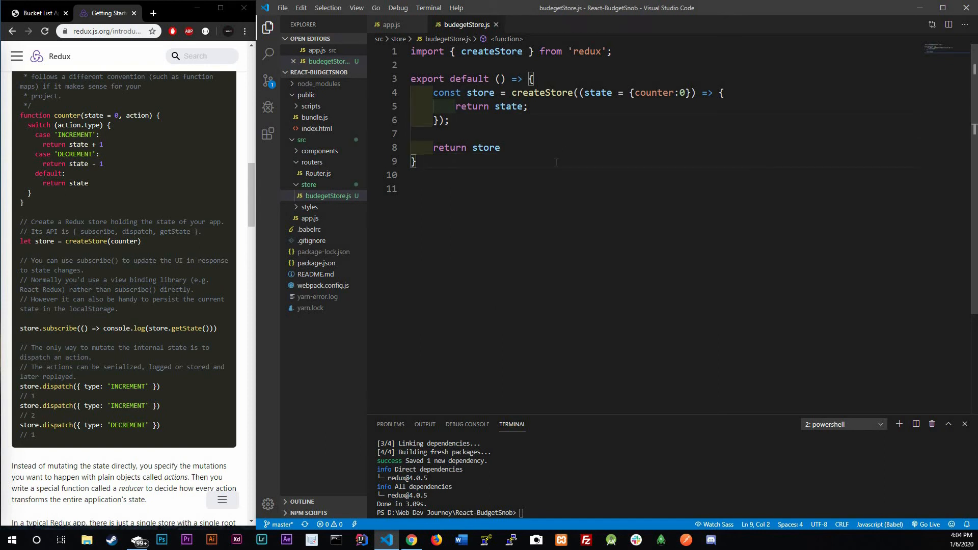
click(388, 24)
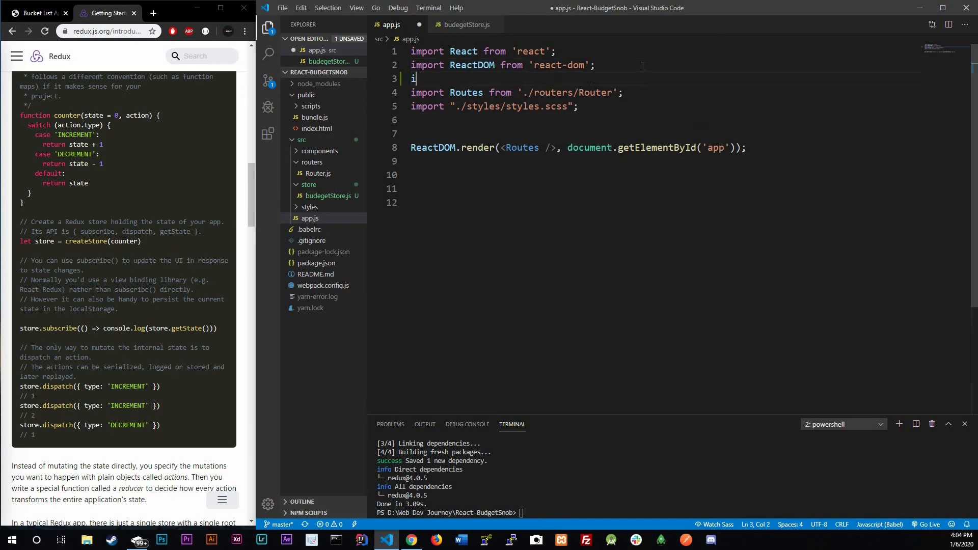
Add import budgetStore from './store/budegetStore' to app.js and save
text(import)
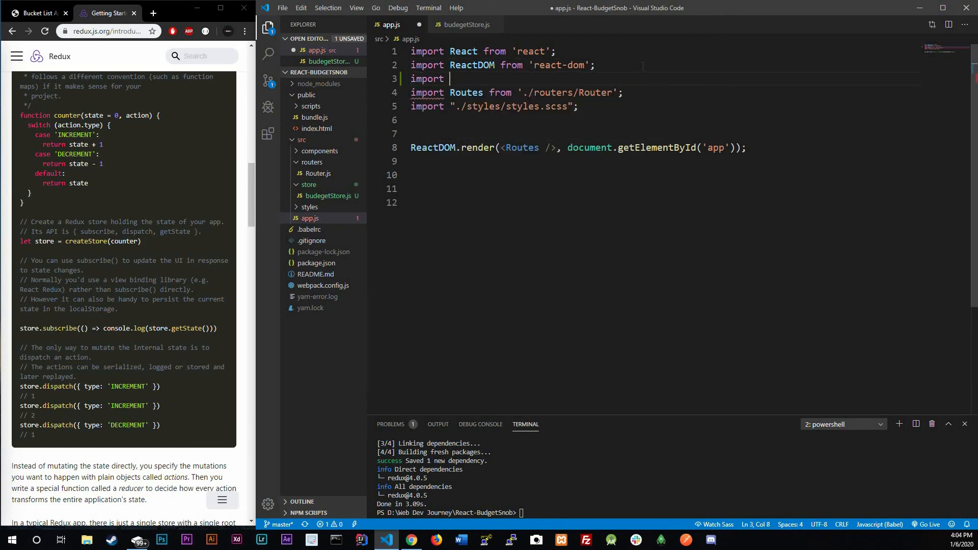
text(b)
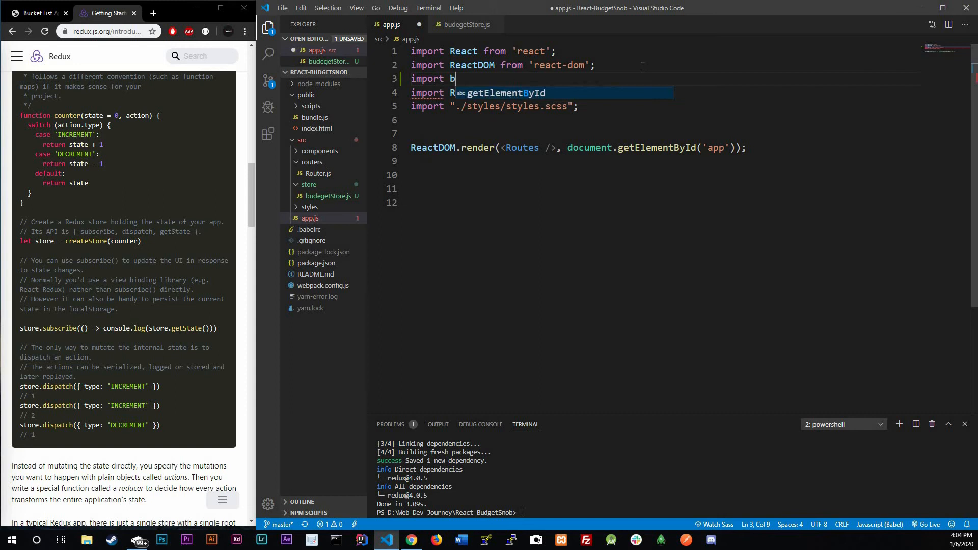
text(udge)
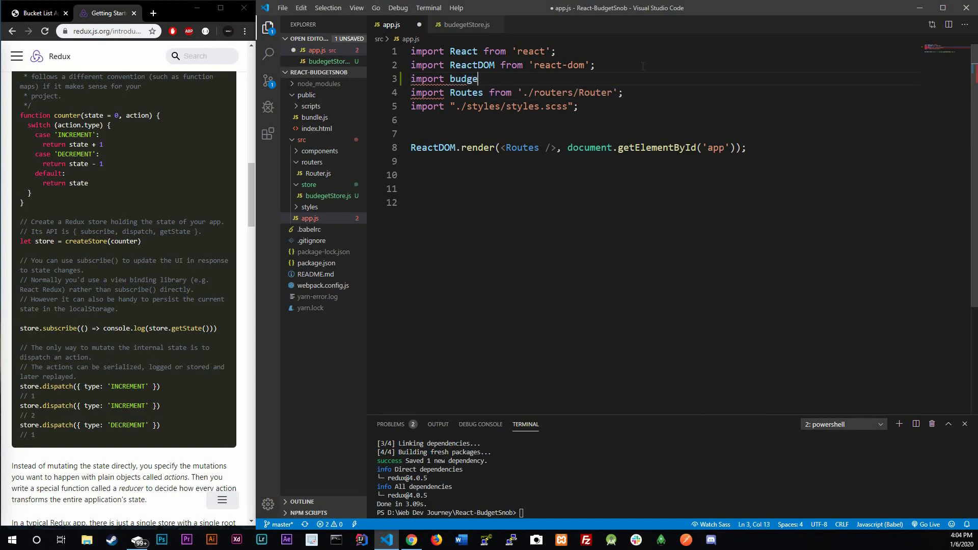
text(t)
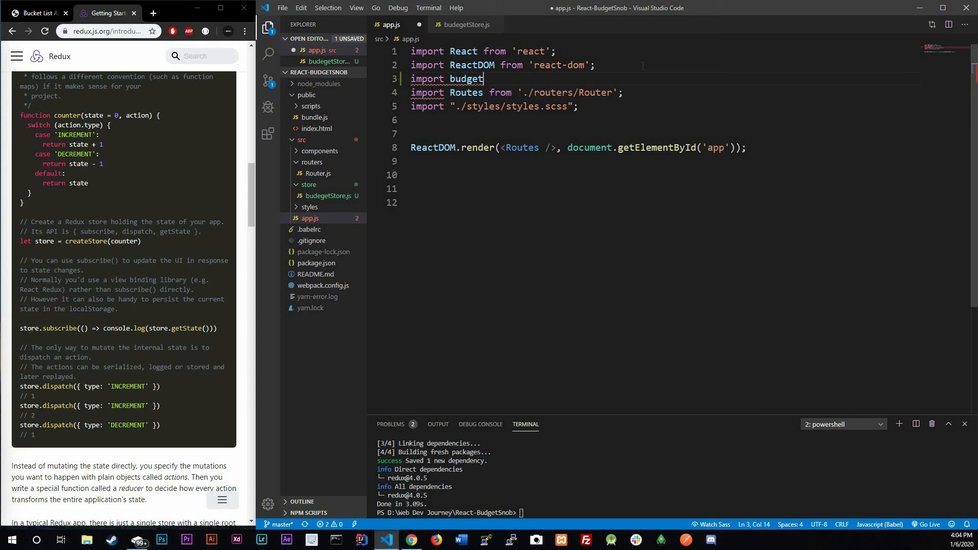
text(Store)
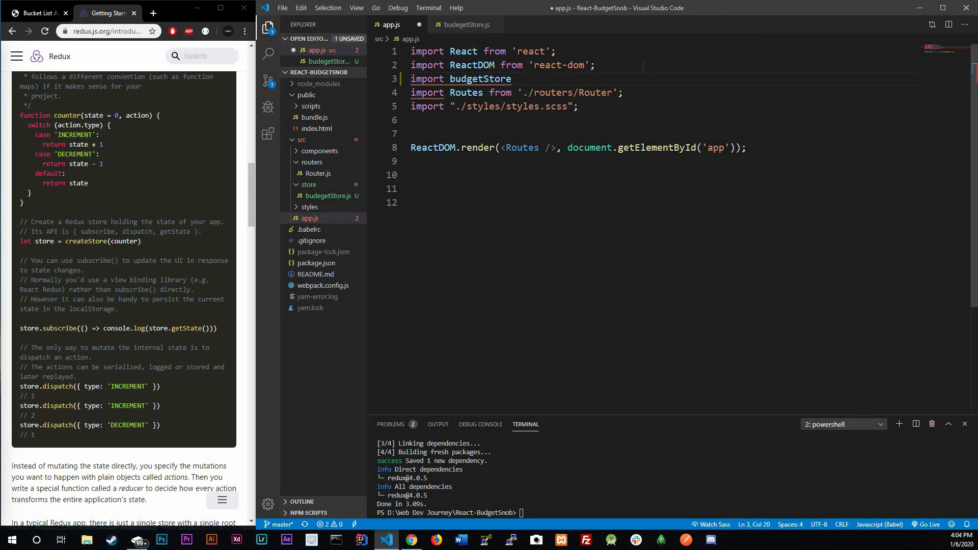
text(from .)
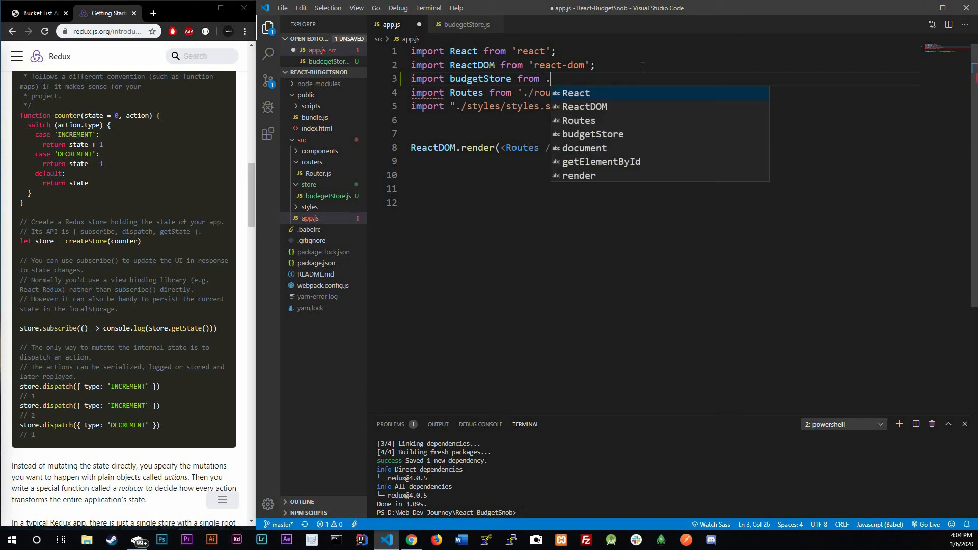
text(/store/budegetStore')
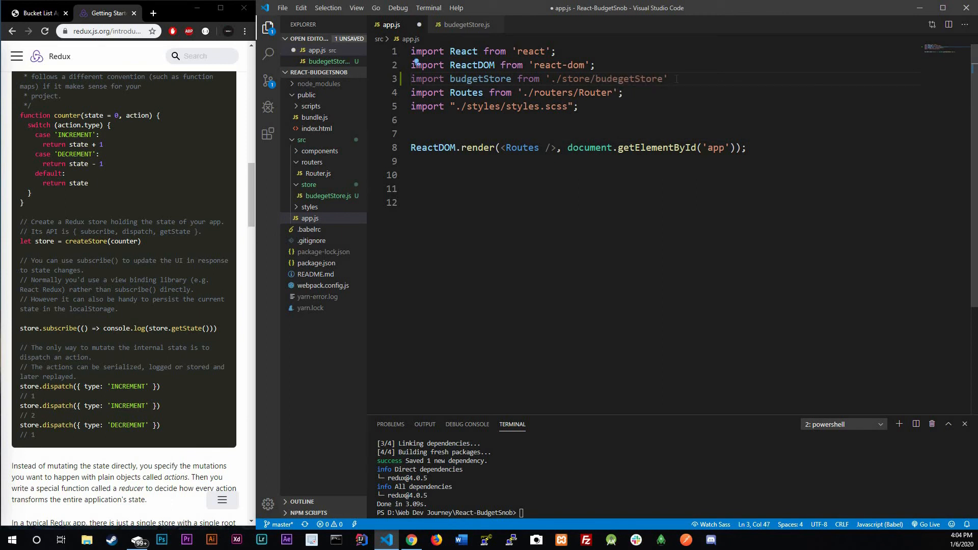
key(ctrl+s)
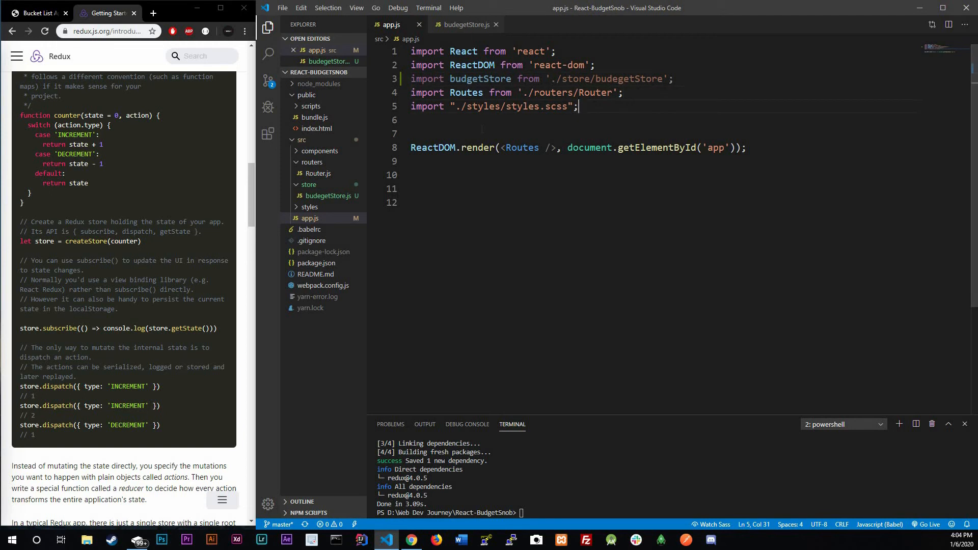
click(464, 25)
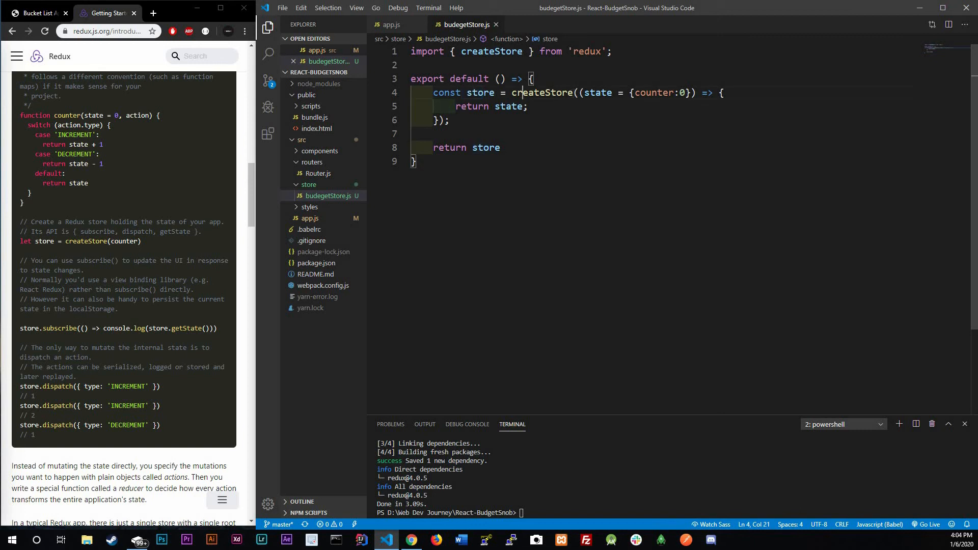
Add const store = budgetStore(); and console.log(store); below the imports in app.js
click(389, 25)
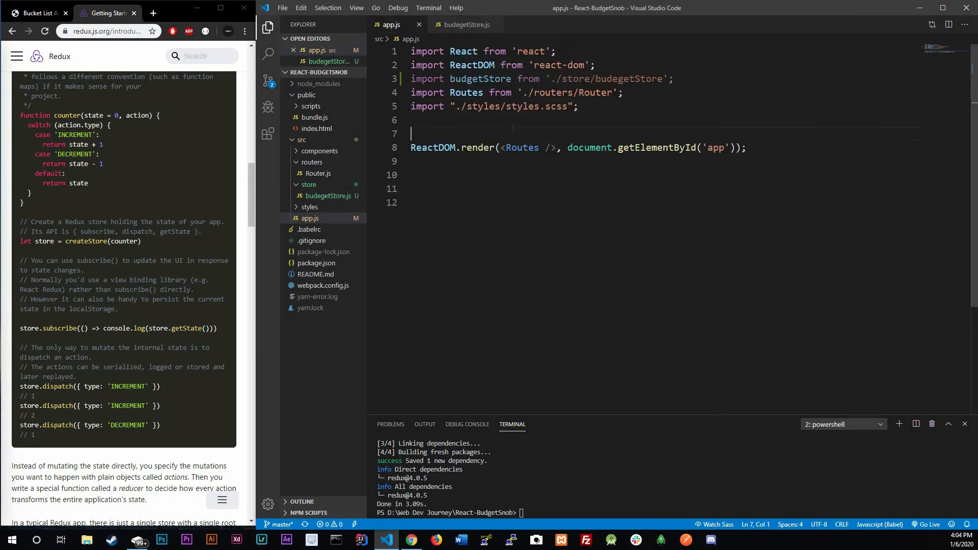
key(enter)
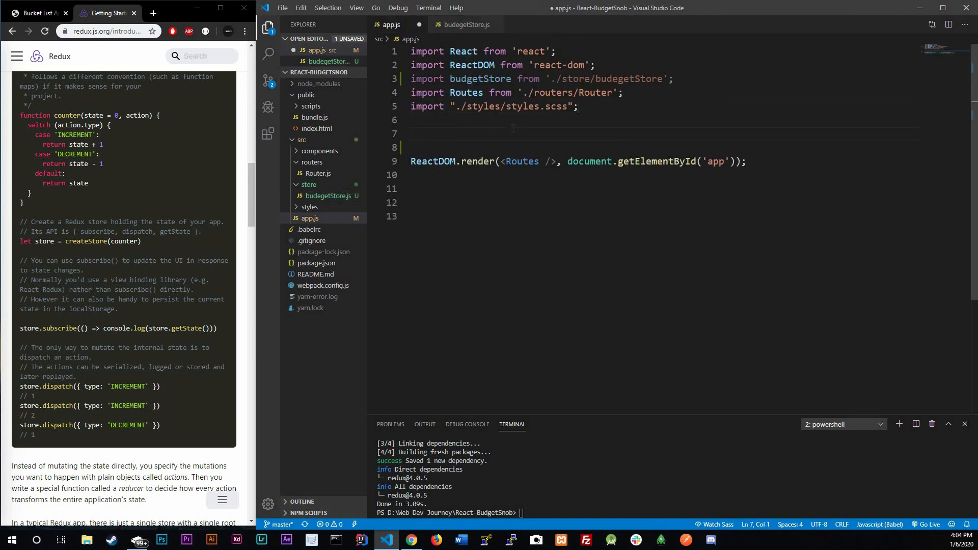
text(const)
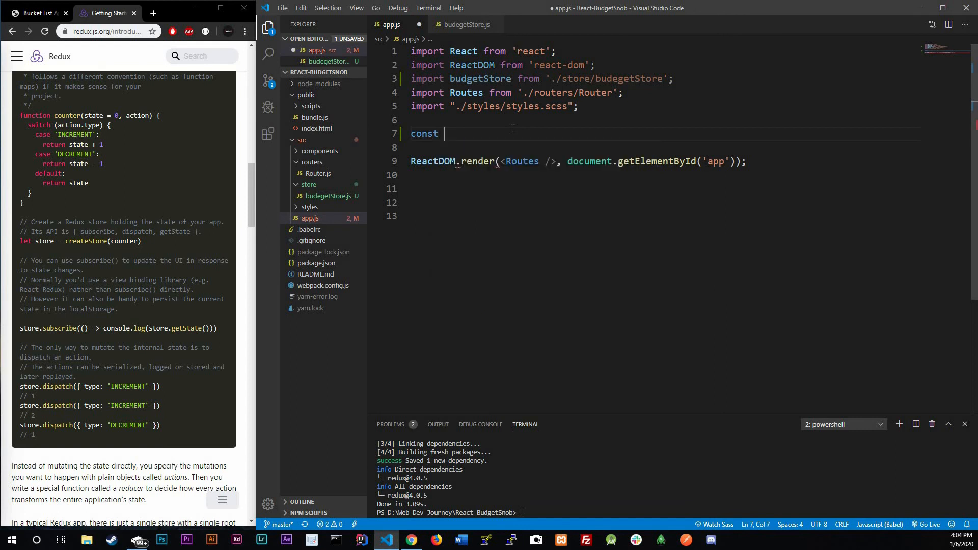
text(store =)
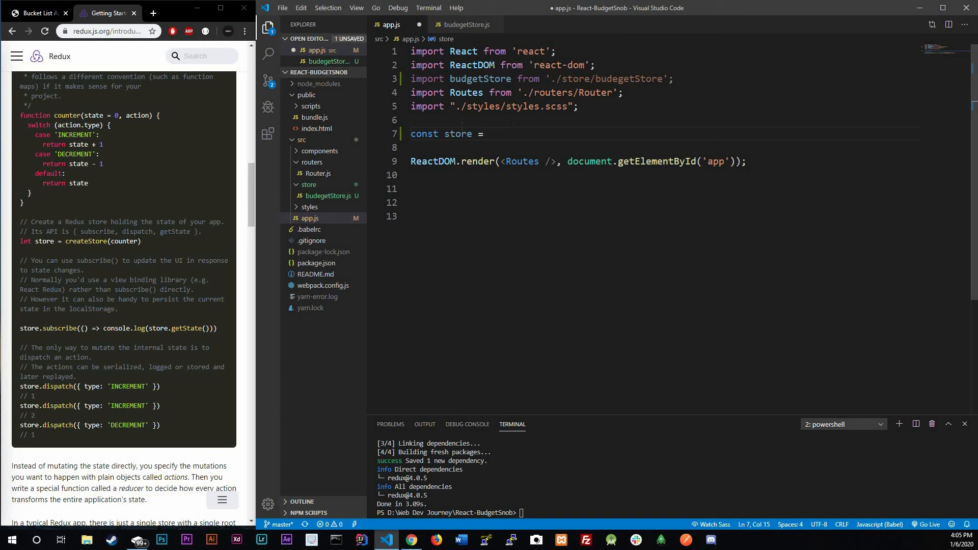
double_click(479, 79)
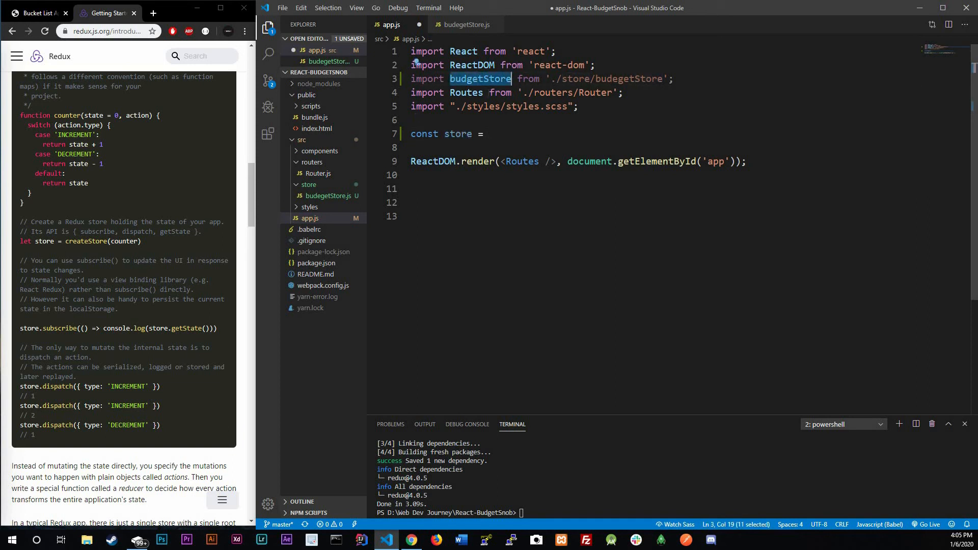
text(budgetStore)
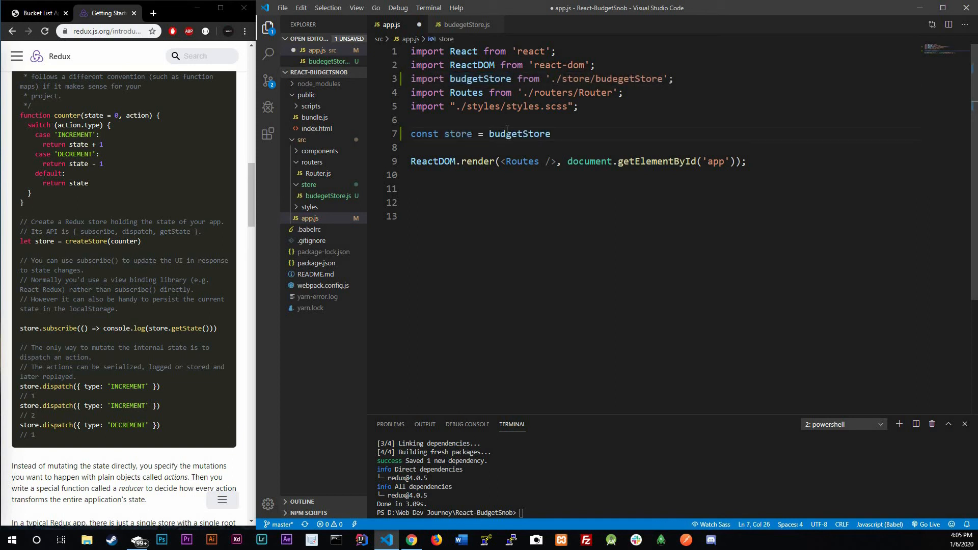
text(();)
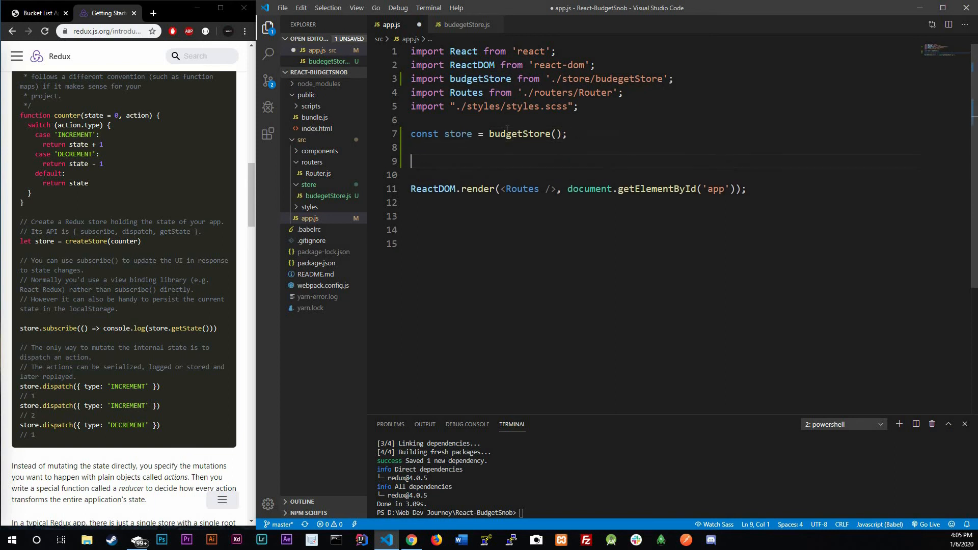
text(console.log();)
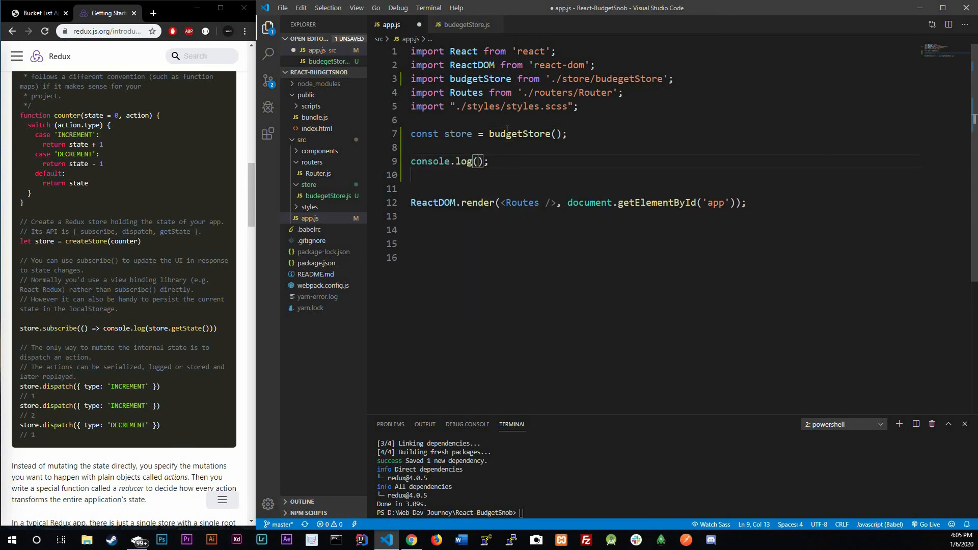
text(store)
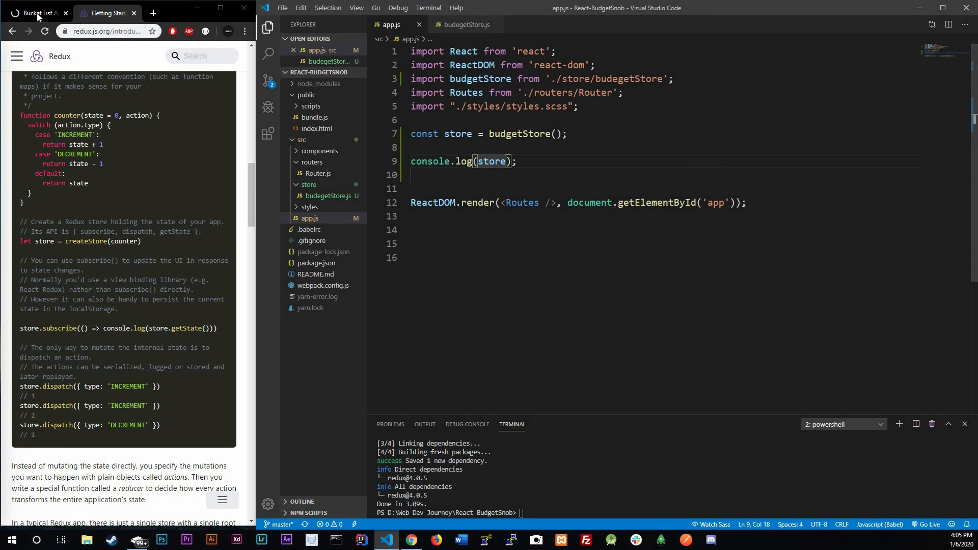
Inspect the Budget Snob page, open Console, and expand the logged store object
right_click(124, 187)
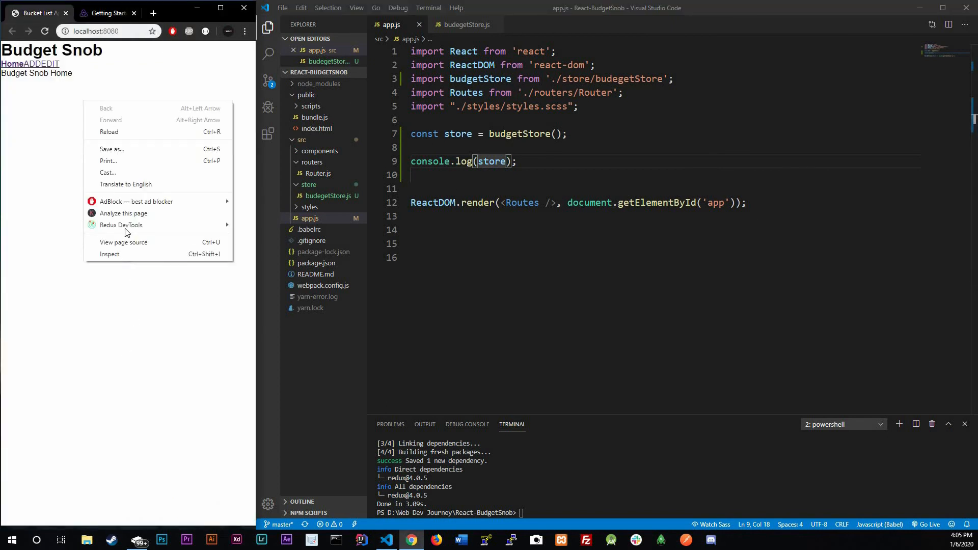
mouse_move(121, 224)
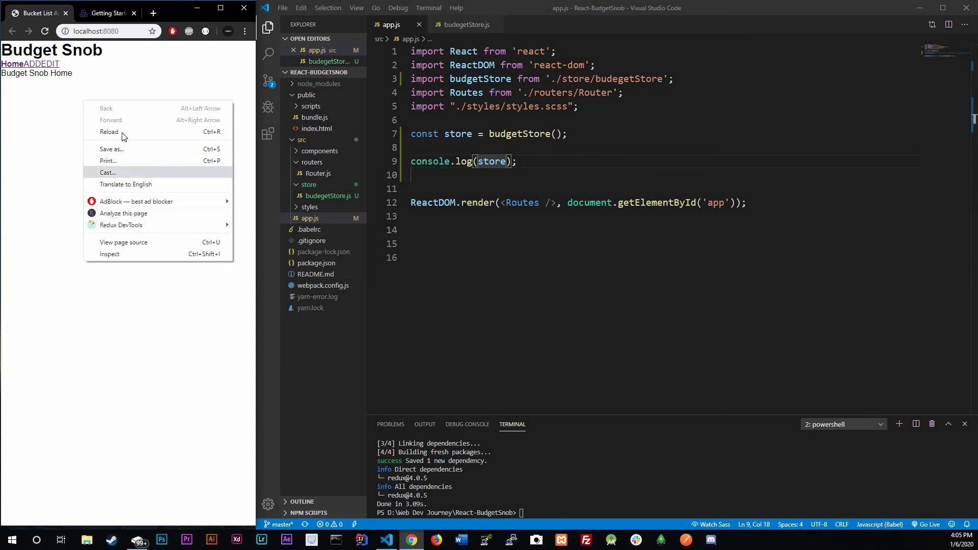
click(110, 254)
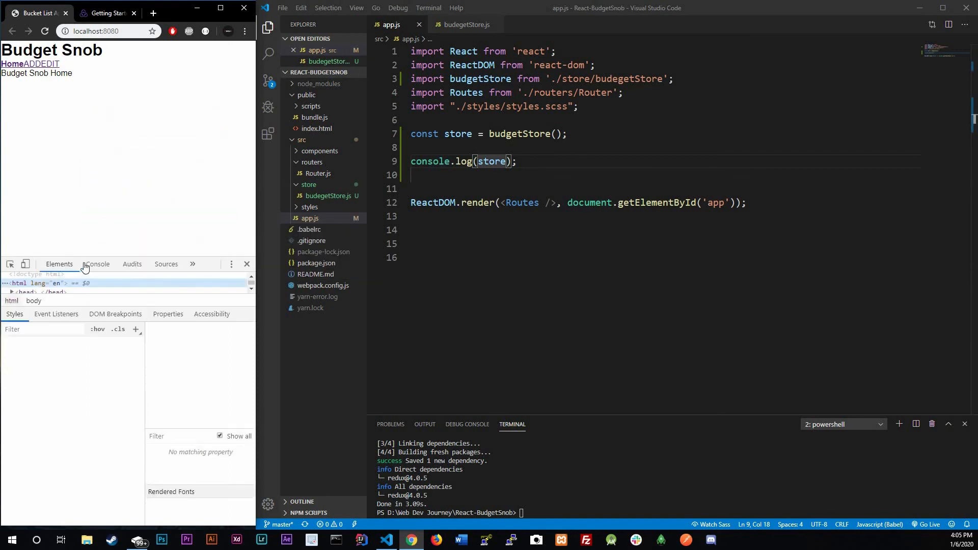
click(97, 264)
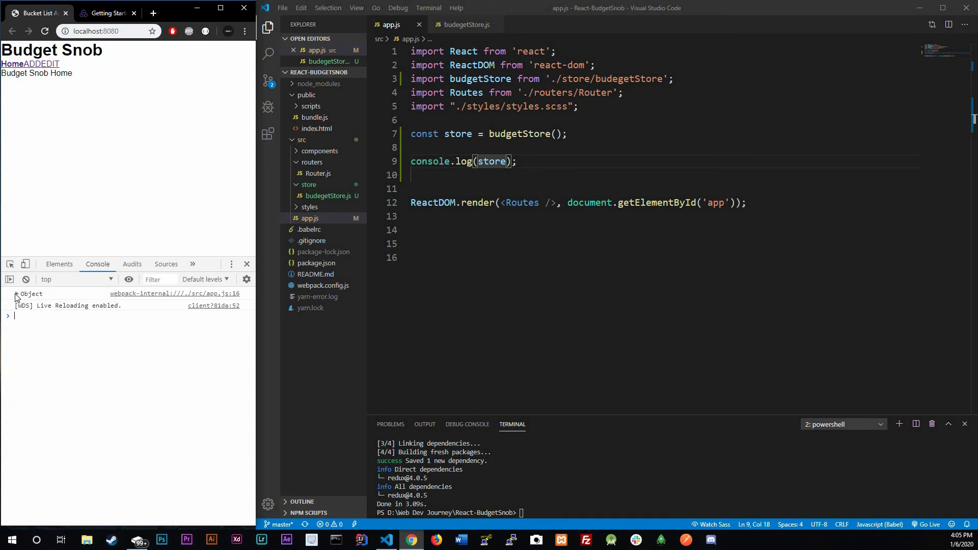
click(17, 294)
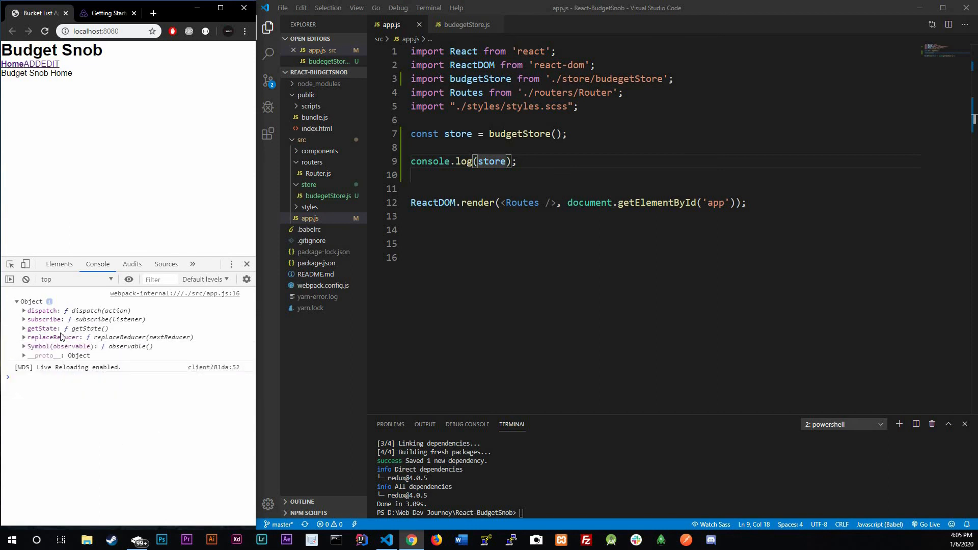
mouse_move(44, 319)
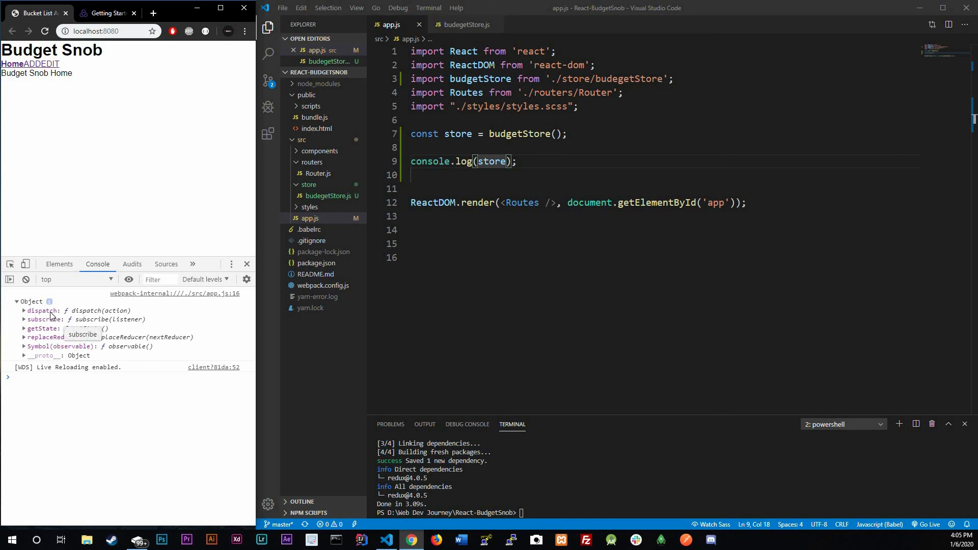
mouse_move(44, 310)
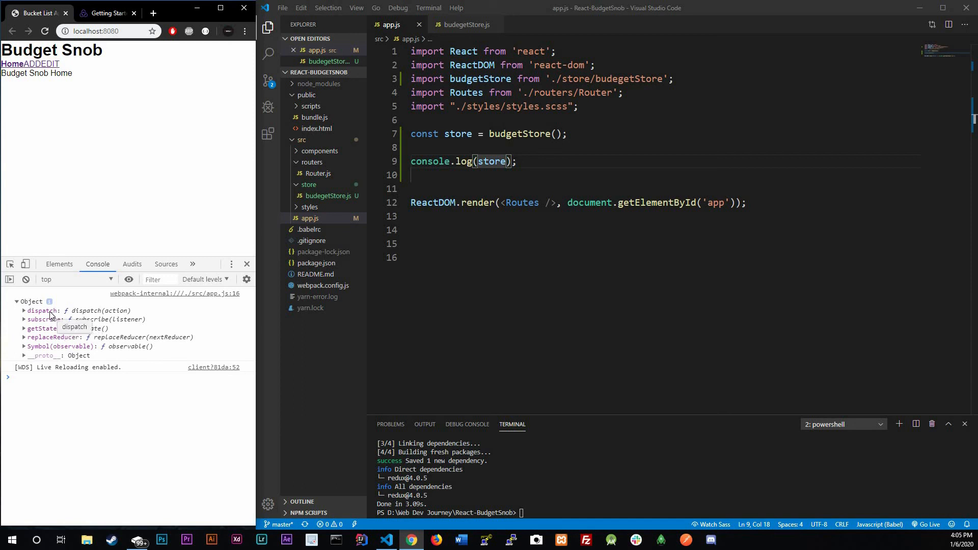
mouse_move(47, 328)
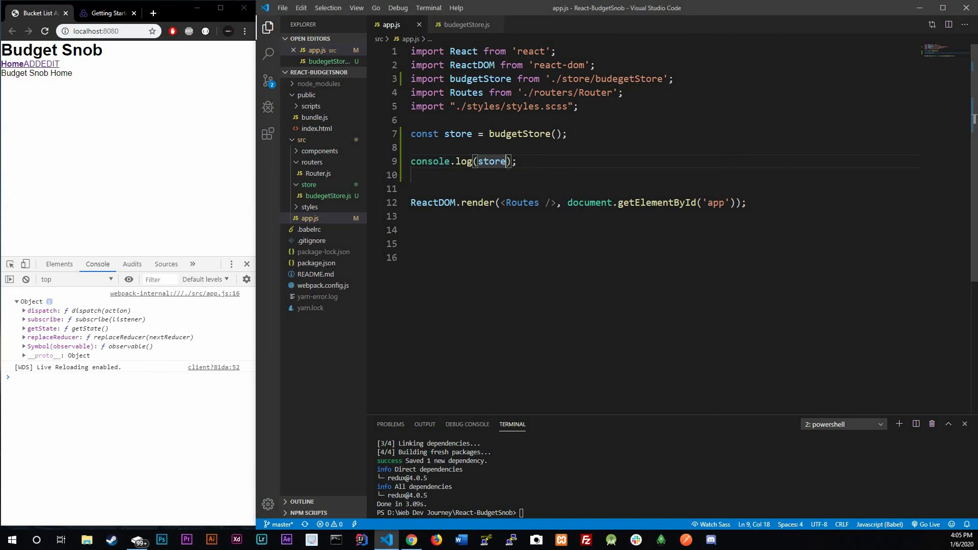
Change the log to store.getState() and switch back to budegetStore.js
text(.get)
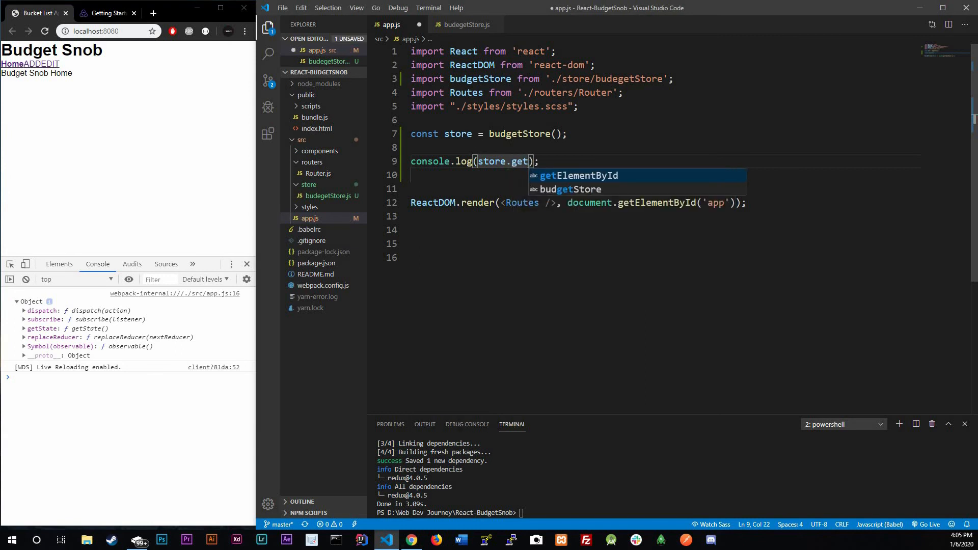
text(Satare)
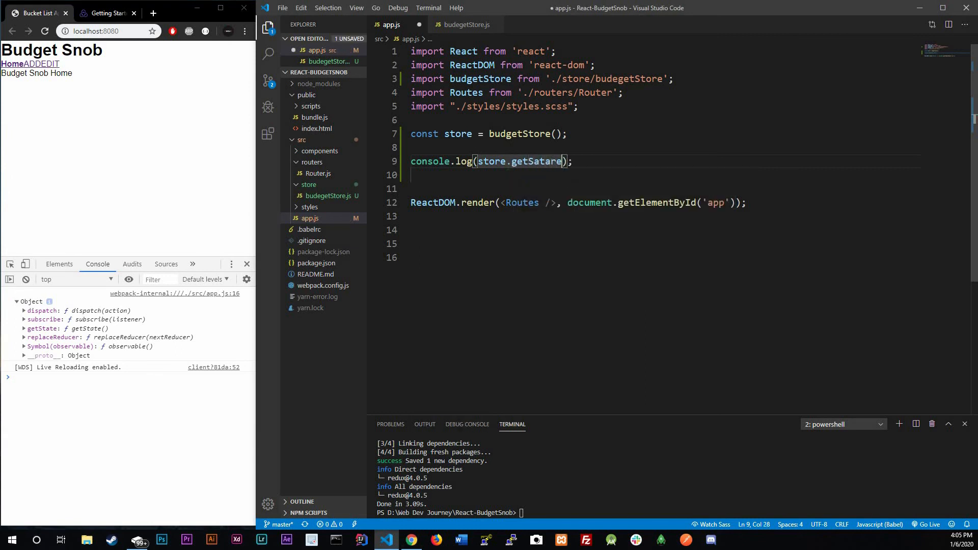
text(())
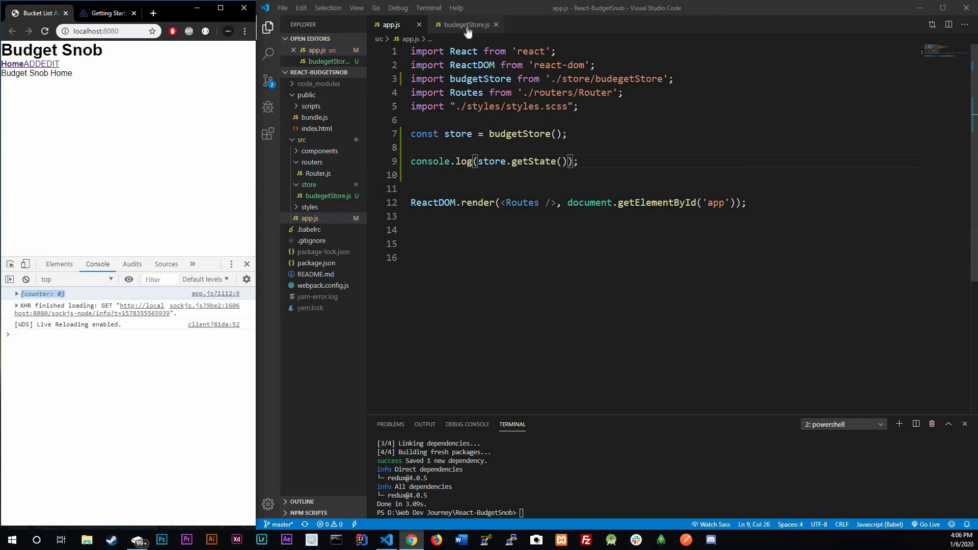
click(464, 25)
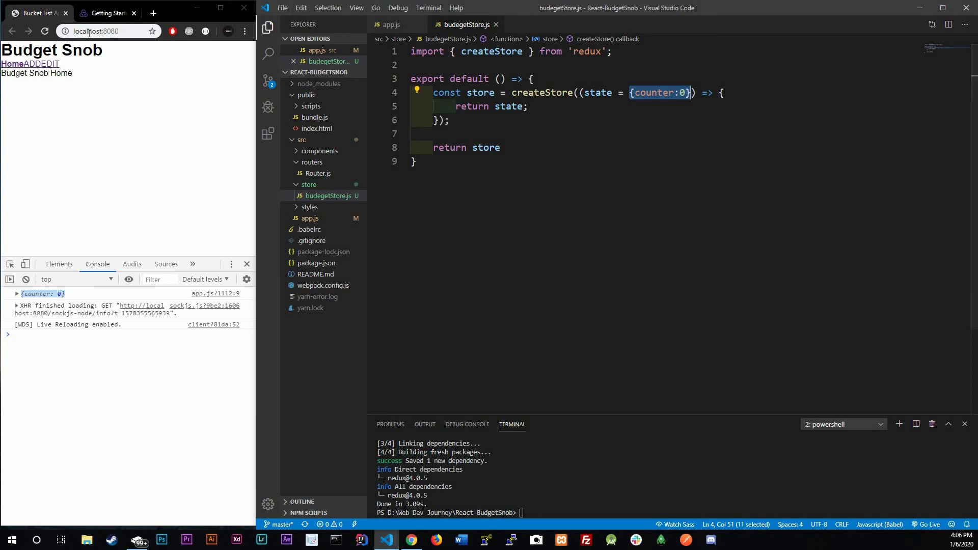
Find the Basic Example reducer in the Redux Getting Started docs and highlight INCREMENT and DECREMENT
click(106, 12)
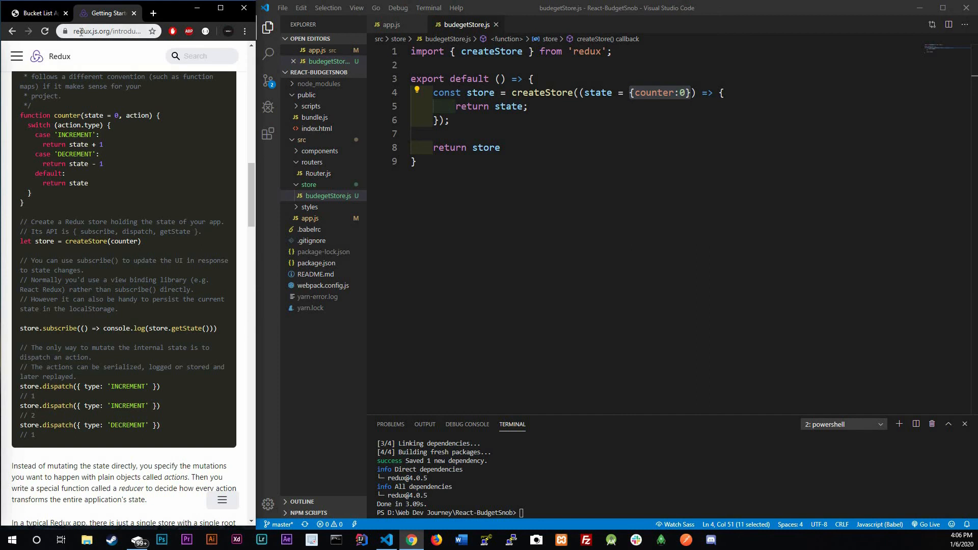
scroll(down, 3)
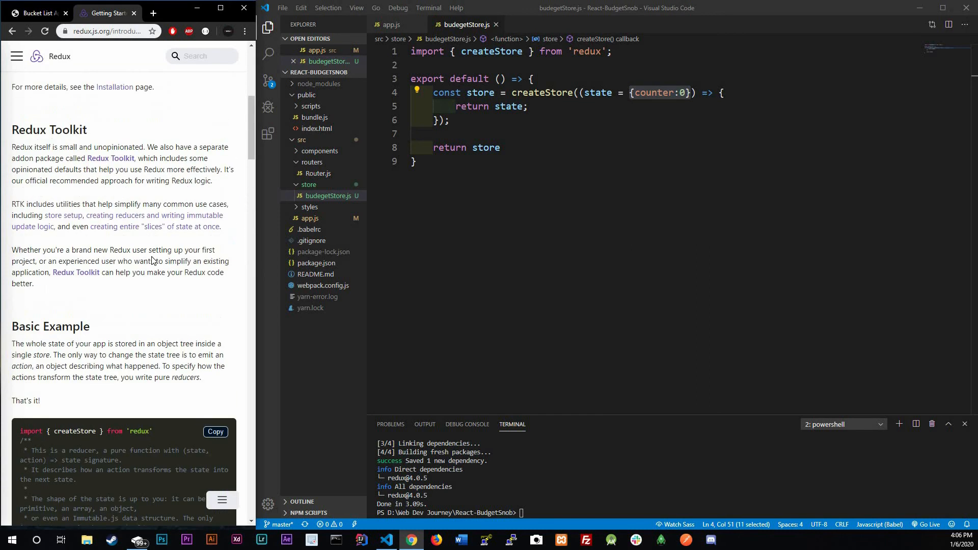
scroll(down, 3)
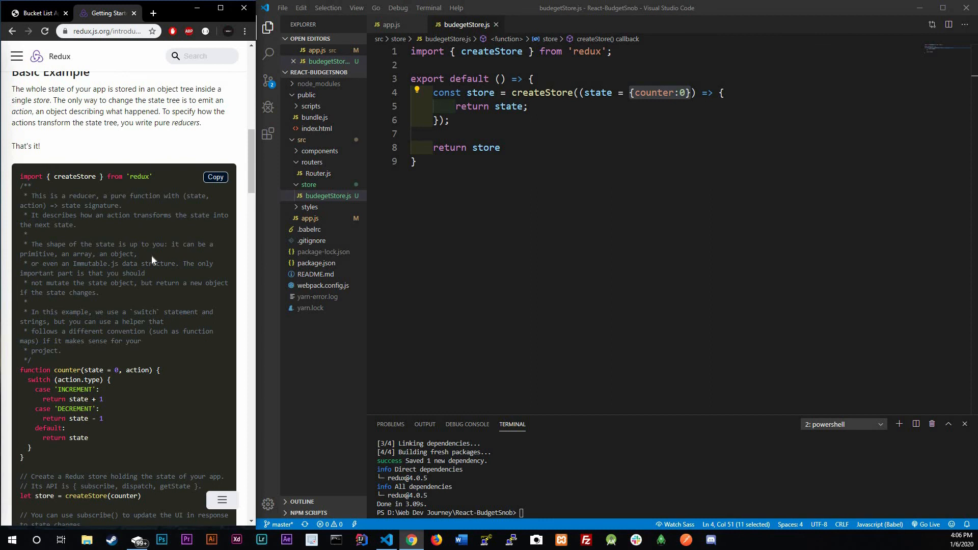
scroll(down, 3)
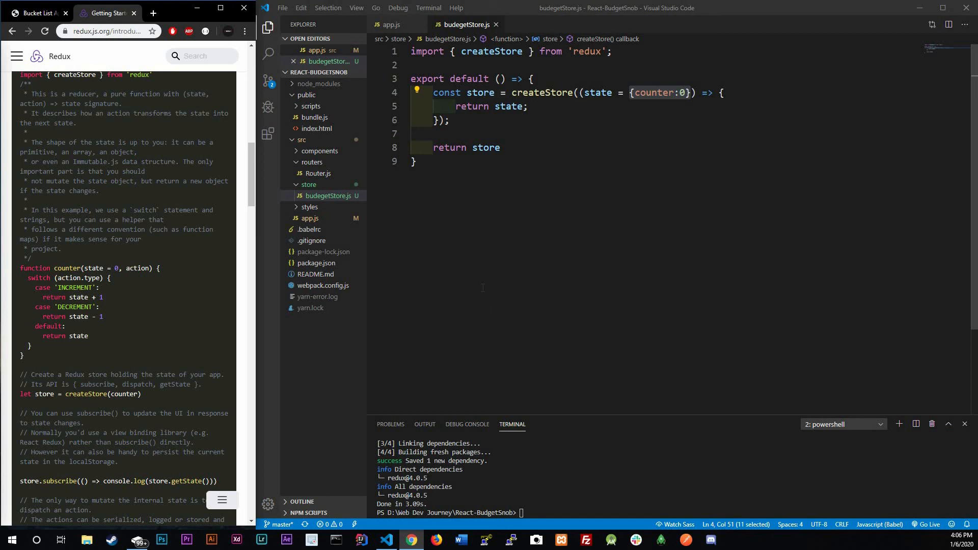
mouse_move(109, 297)
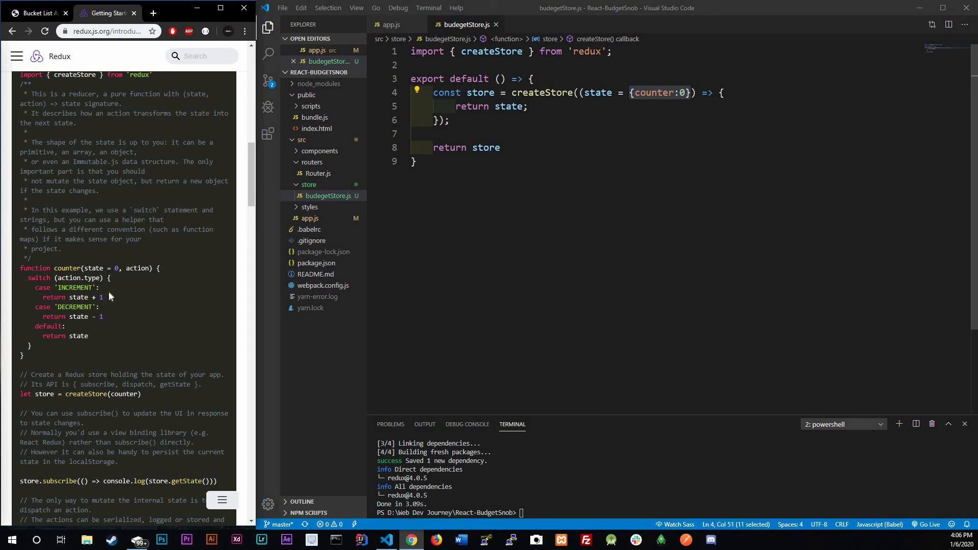
double_click(73, 288)
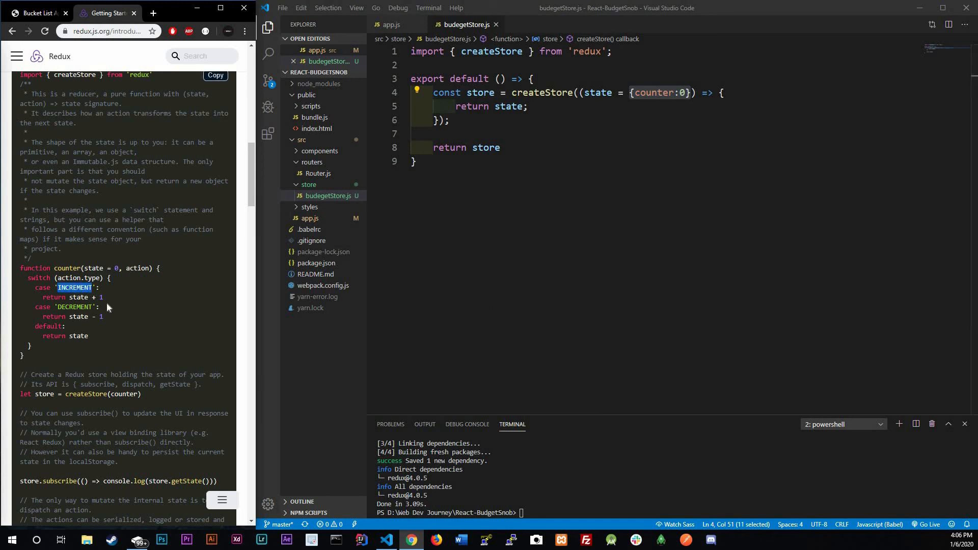
double_click(74, 306)
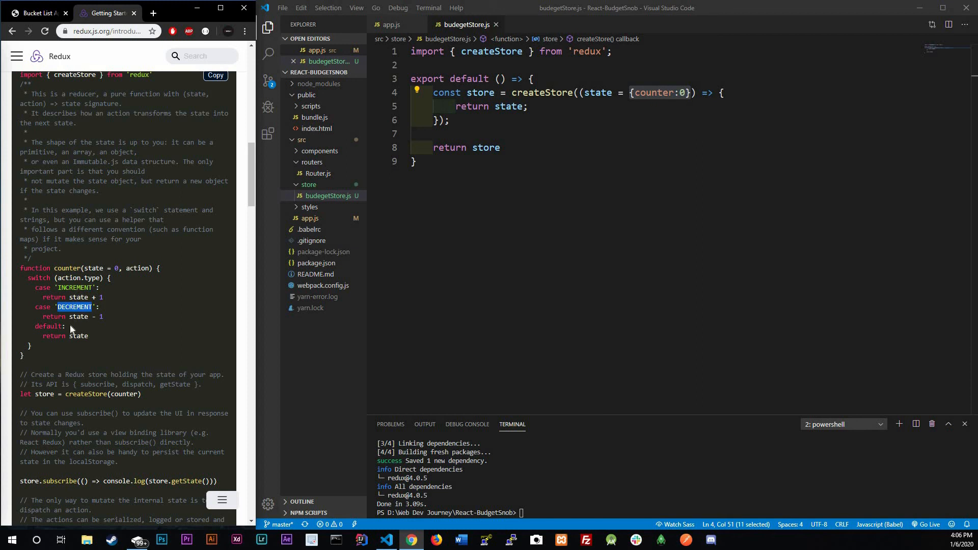
mouse_move(149, 263)
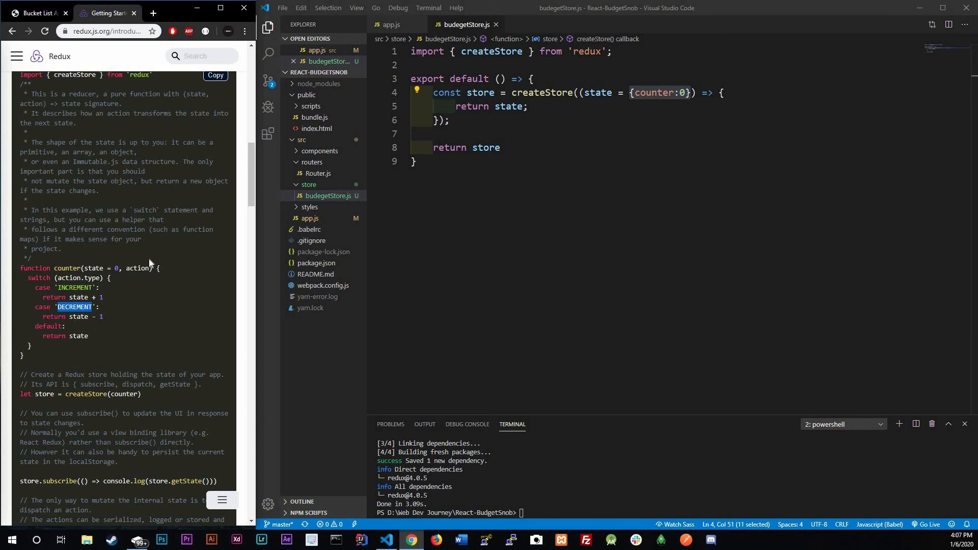
mouse_move(202, 266)
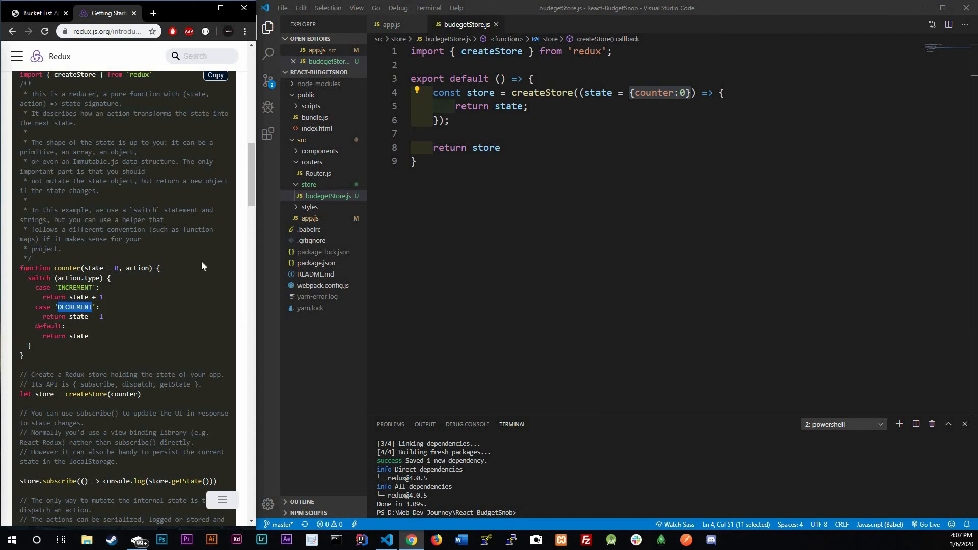